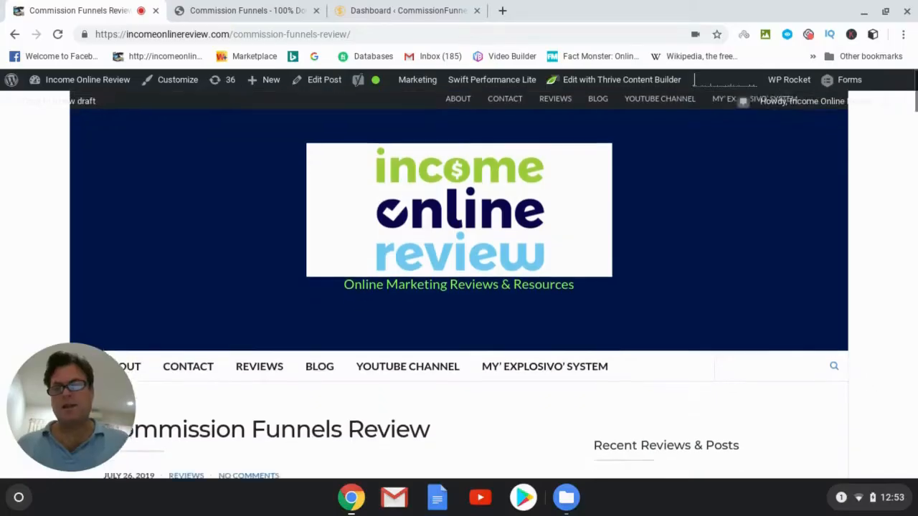
Scroll through the published Commission Funnels Review post on the WordPress blog.
scroll("down", 3)
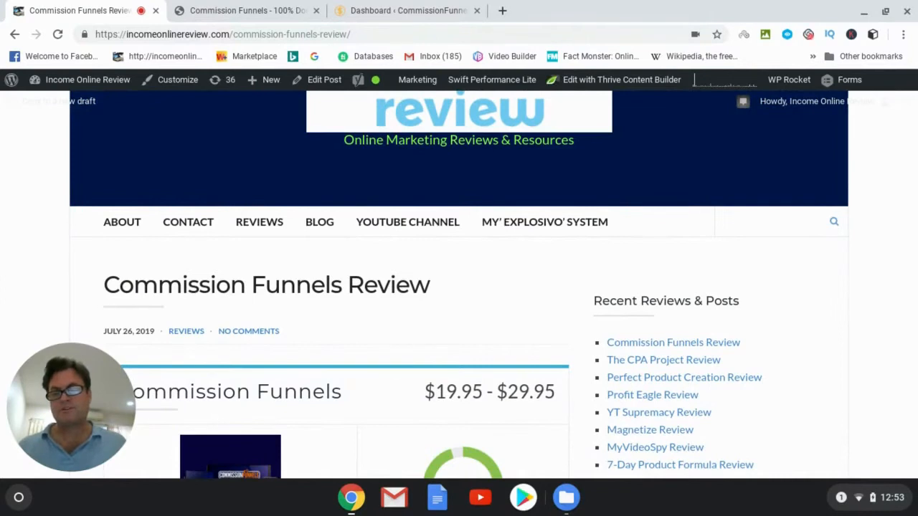
scroll("down", 3)
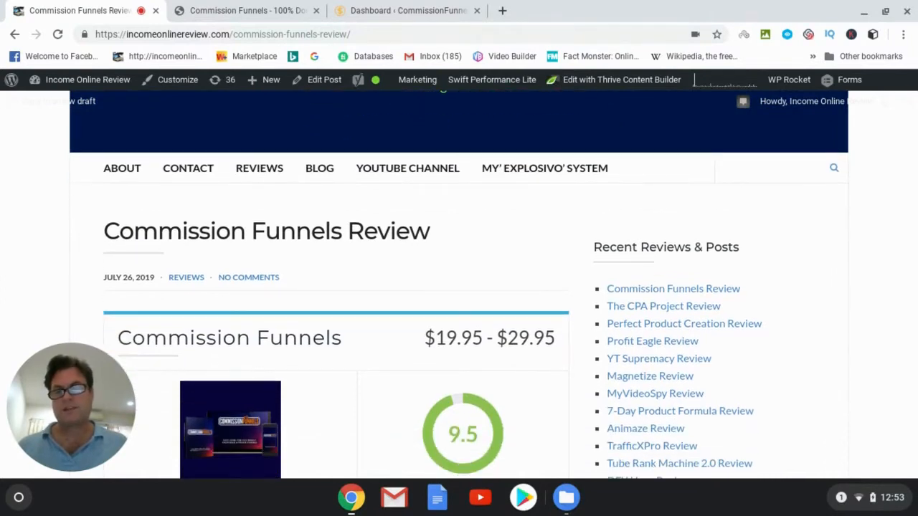
scroll("up", 3)
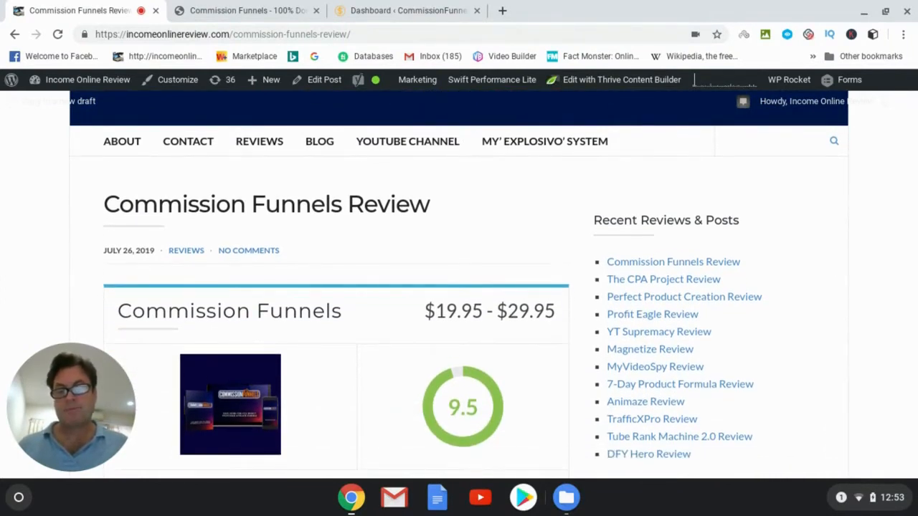
scroll("down", 3)
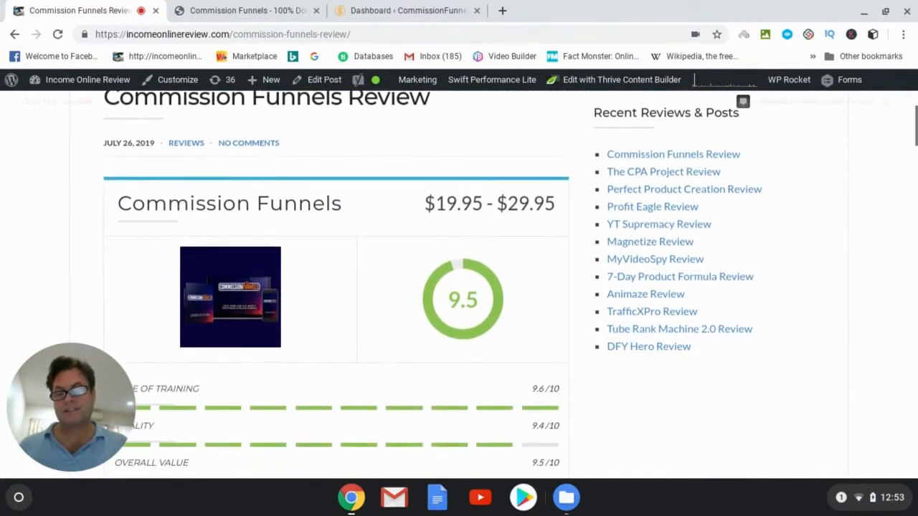
scroll("down", 3)
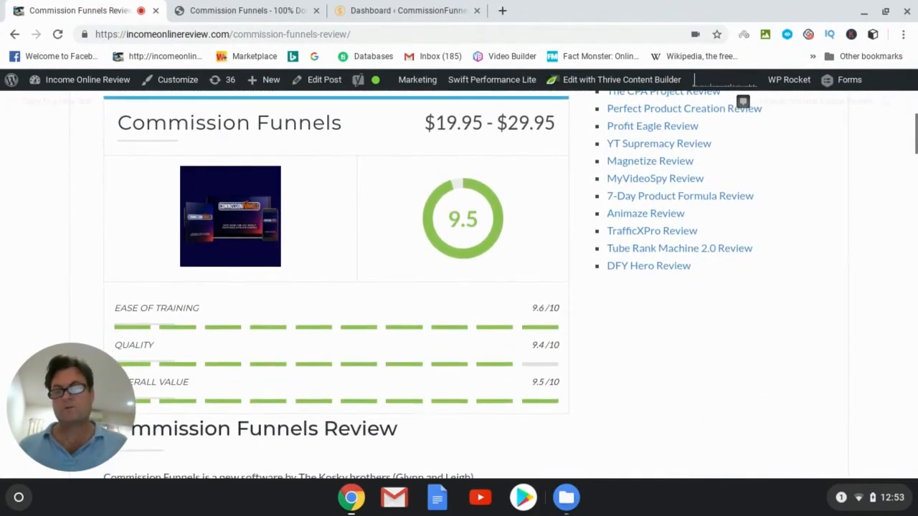
scroll("down", 3)
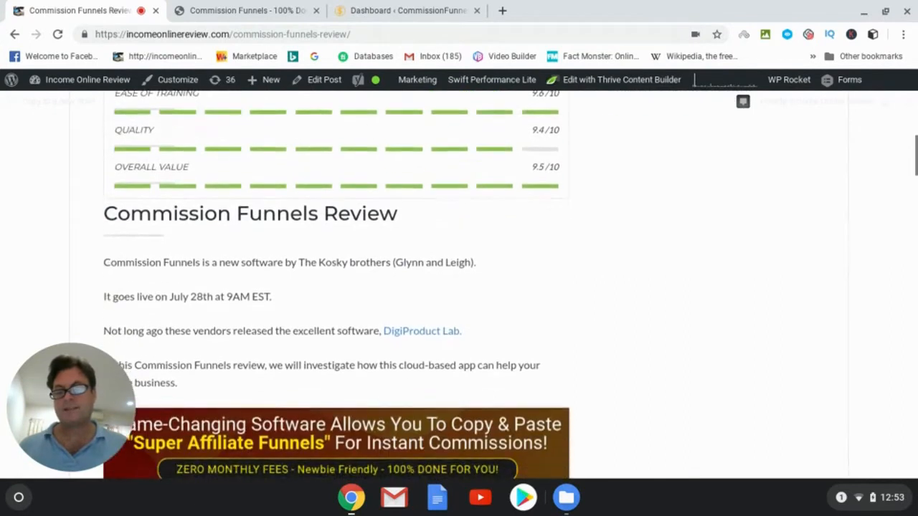
scroll("down", 3)
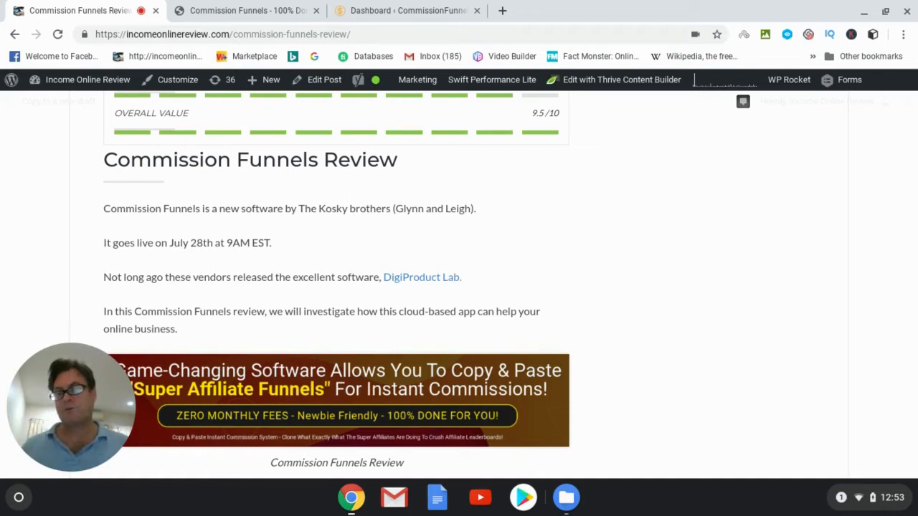
scroll("down", 3)
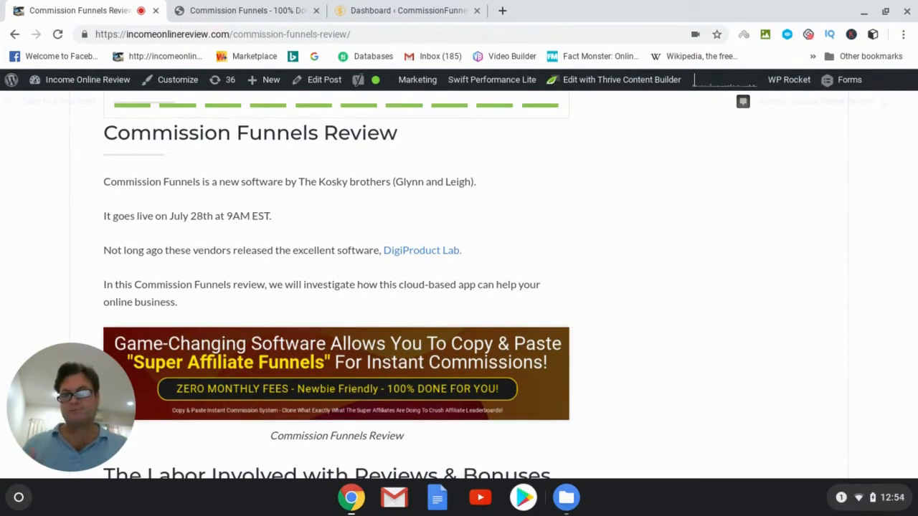
scroll("up", 3)
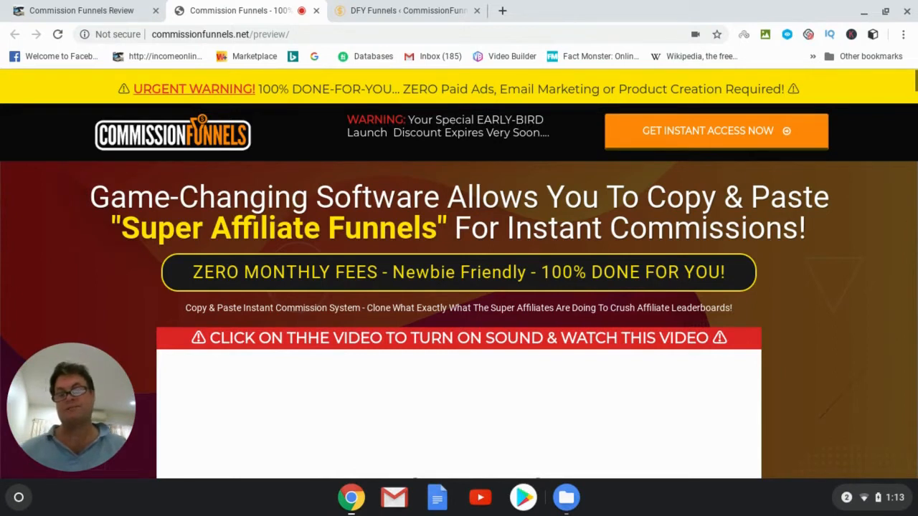
Scroll down the commissionfunnels.net sales page preview.
scroll("down", 3)
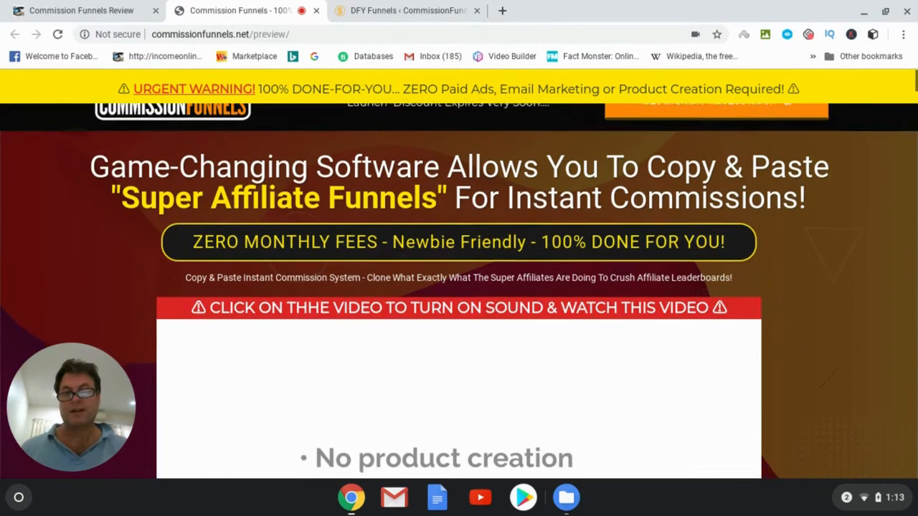
scroll("down", 3)
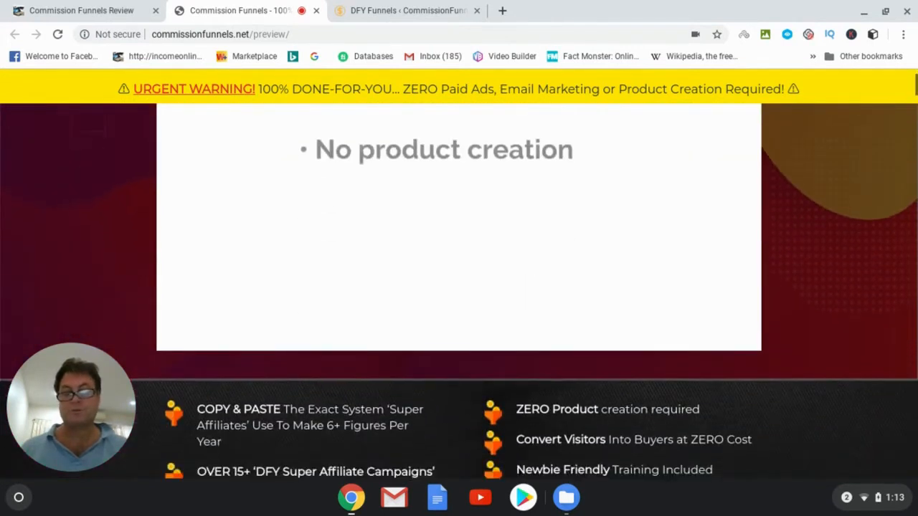
scroll("down", 3)
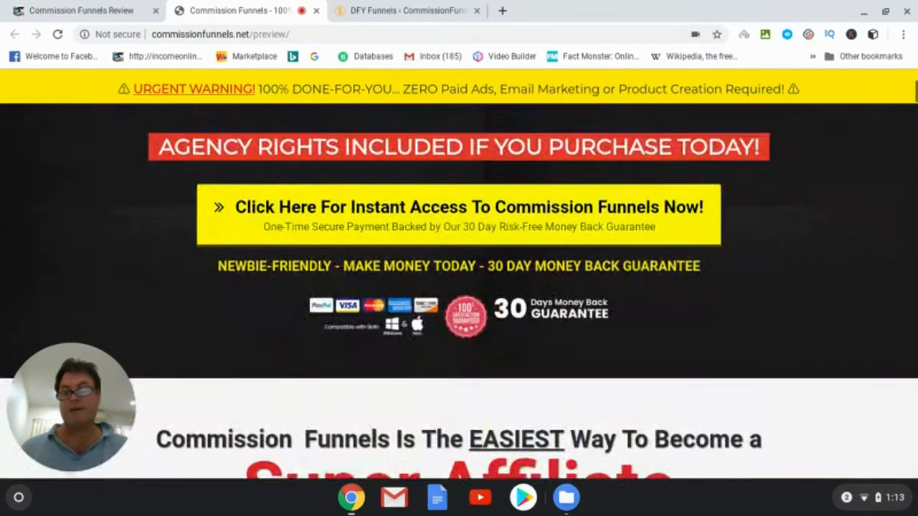
scroll("down", 3)
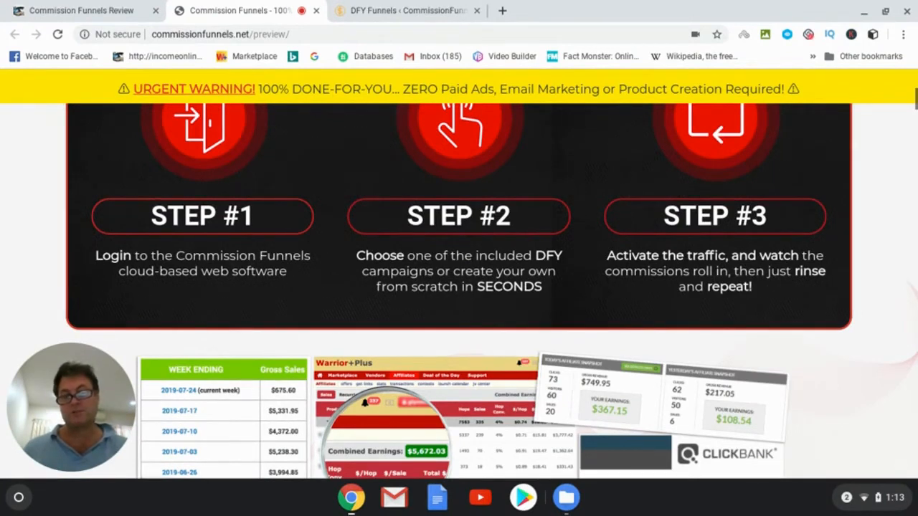
scroll("down", 3)
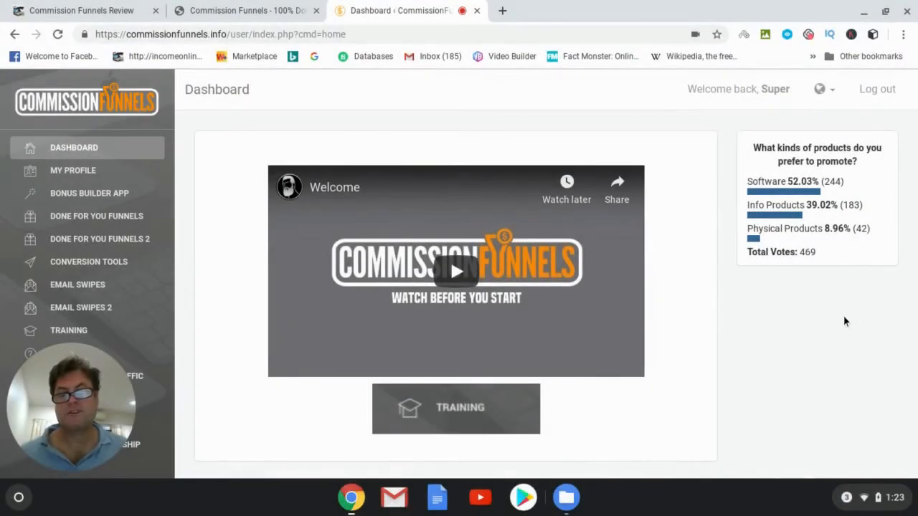
mouse_move(558, 136)
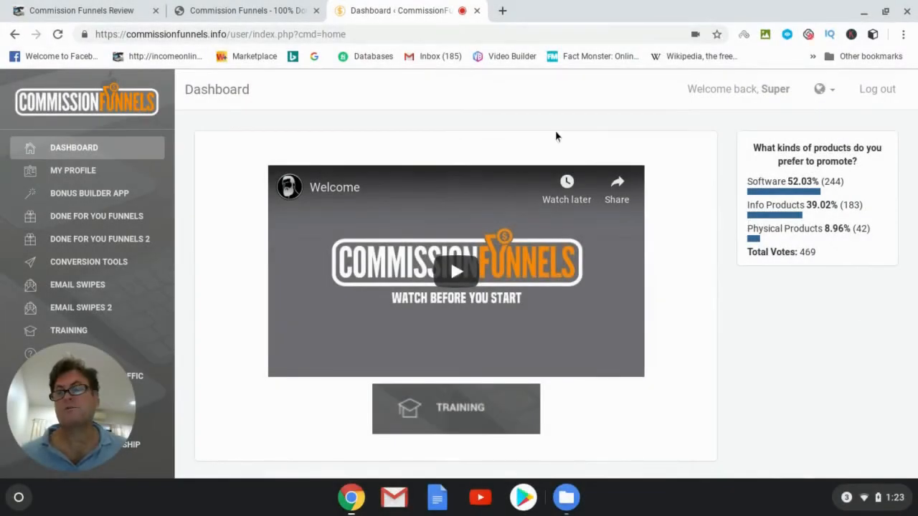
mouse_move(66, 170)
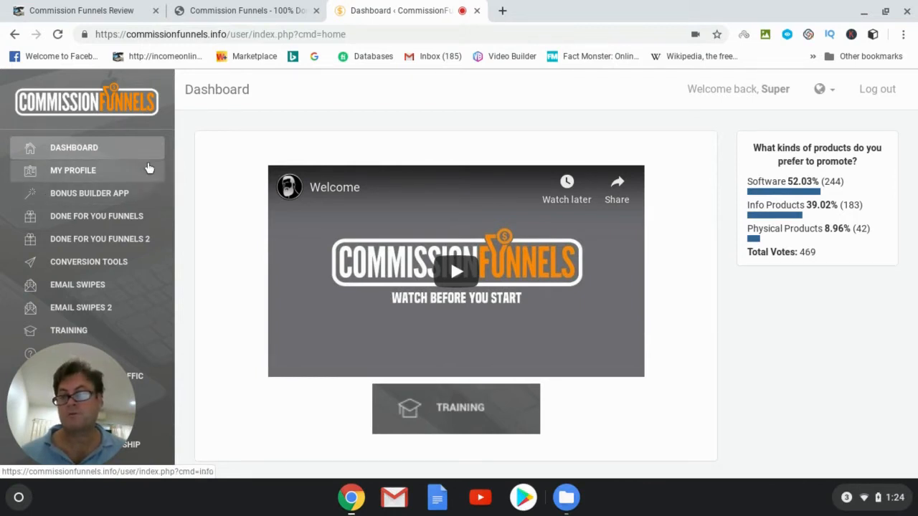
mouse_move(72, 205)
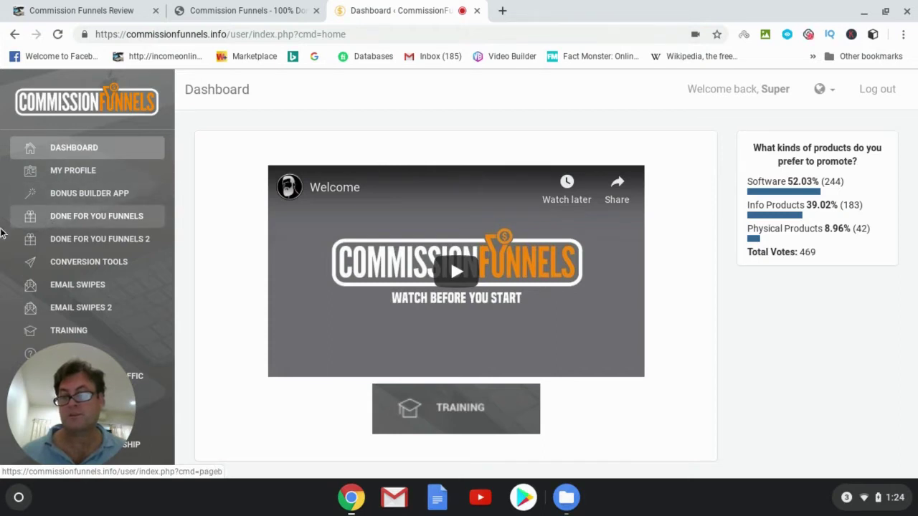
mouse_move(72, 221)
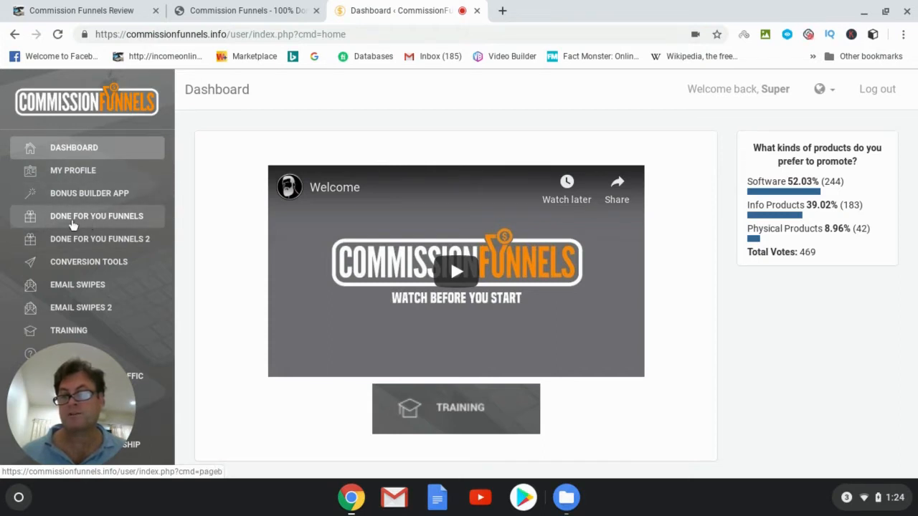
mouse_move(219, 230)
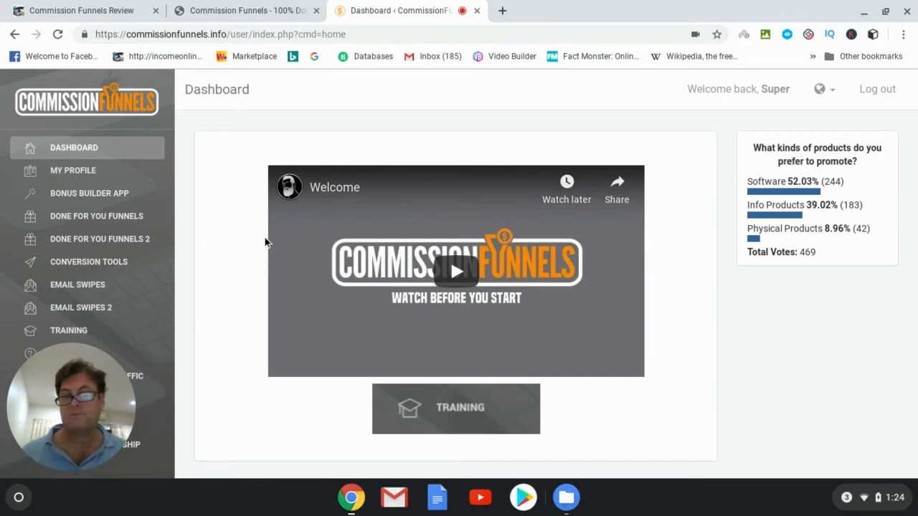
mouse_move(64, 224)
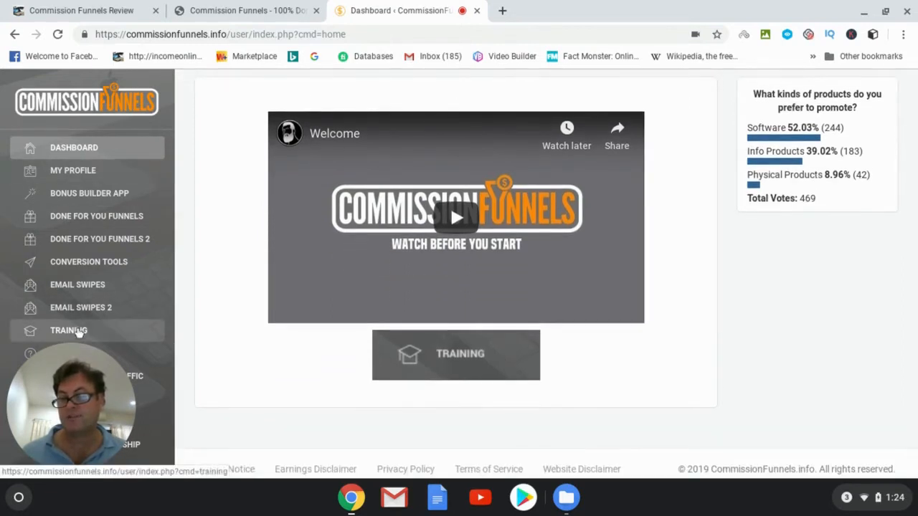
mouse_move(85, 244)
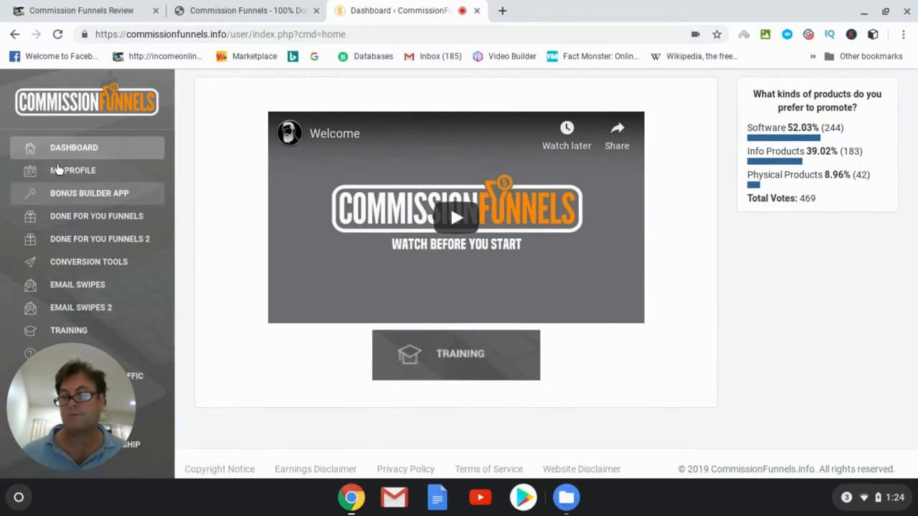
mouse_move(71, 194)
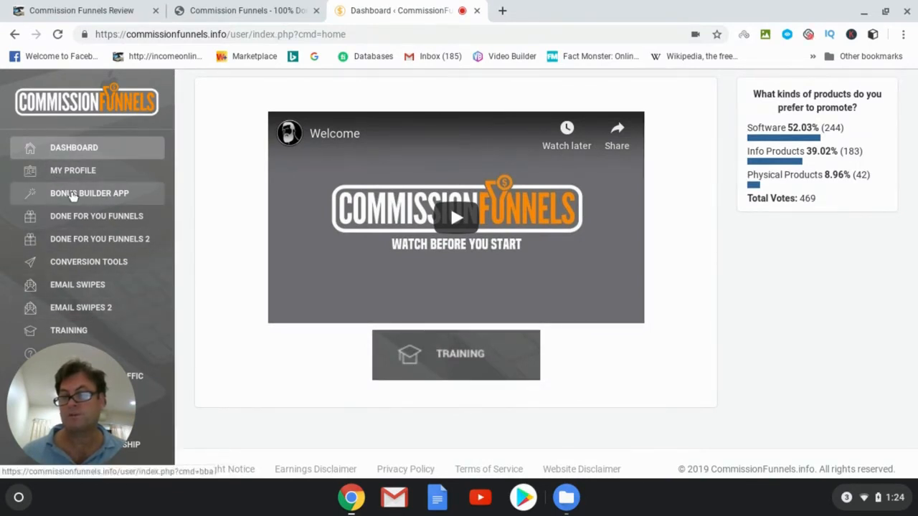
Expand Bonus Builder App in the sidebar and open the Done For You Funnels list.
left_click(89, 193)
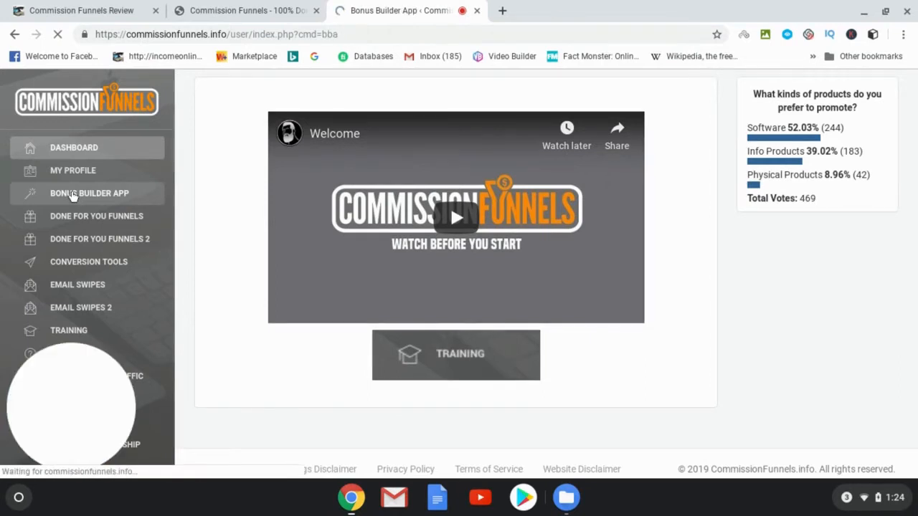
left_click(89, 193)
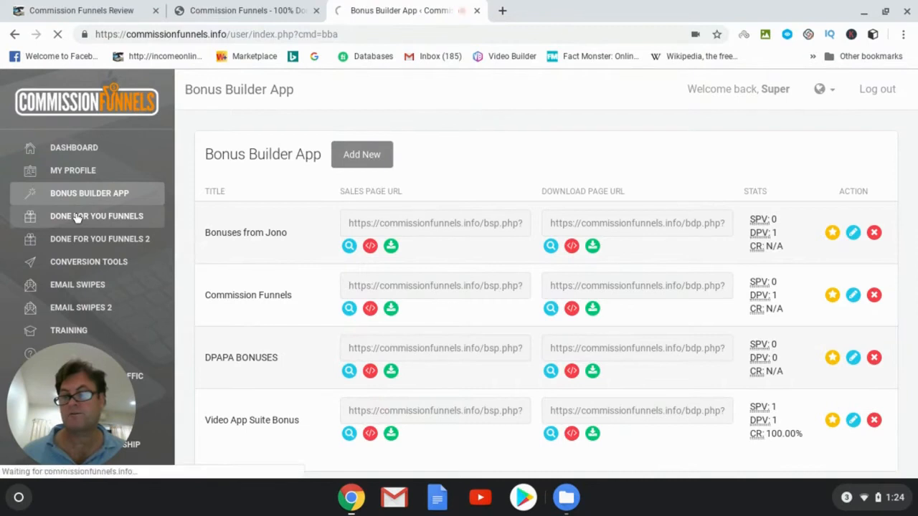
left_click(96, 216)
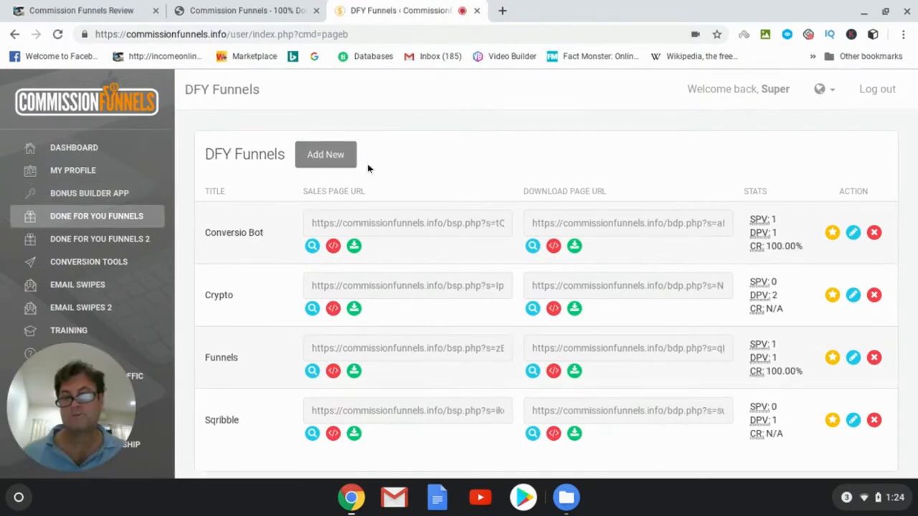
mouse_move(258, 110)
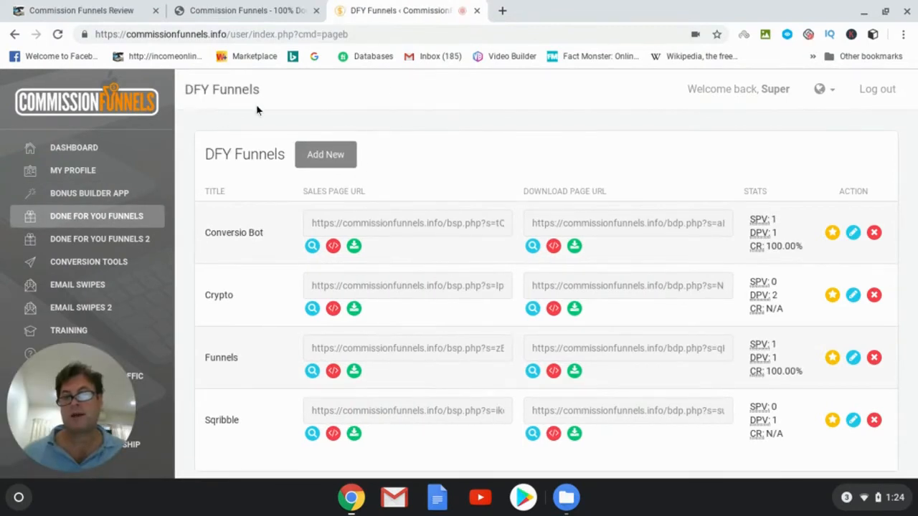
mouse_move(315, 131)
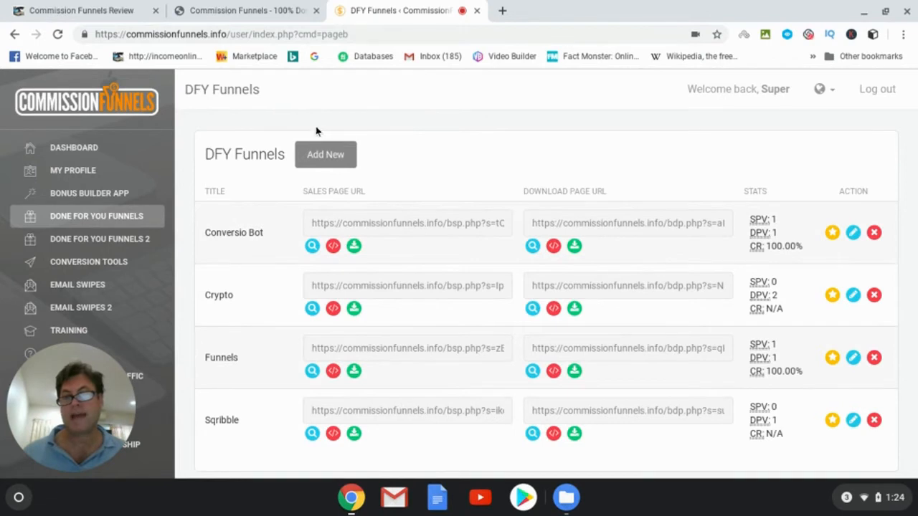
Add a new DFY funnel and load its sales/download pages template.
left_click(325, 155)
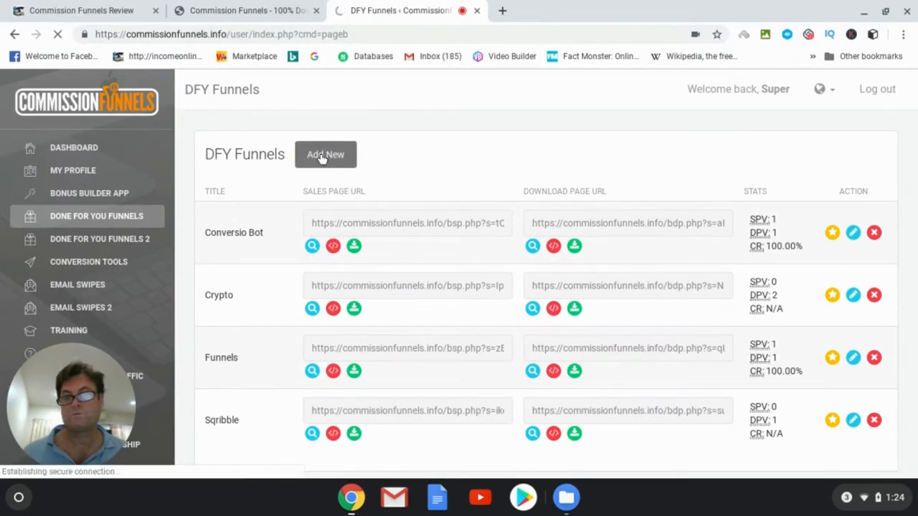
left_click(325, 155)
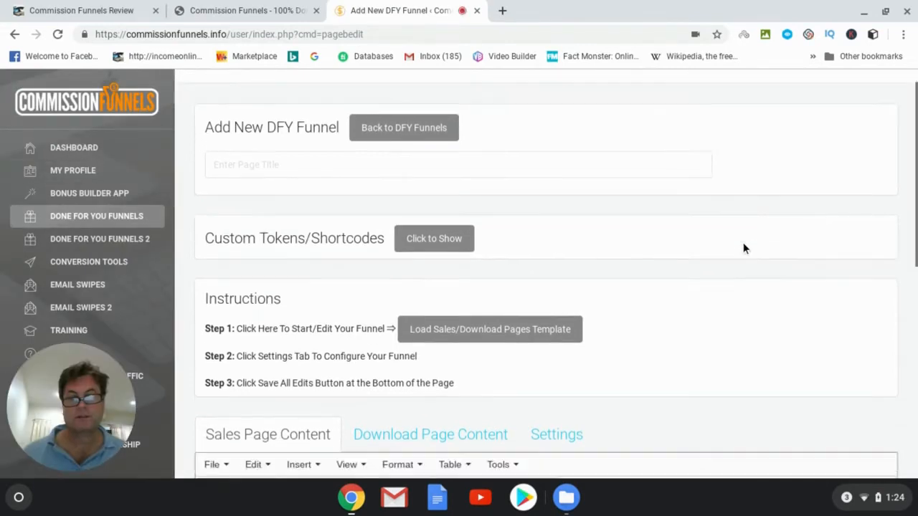
scroll("down", 3)
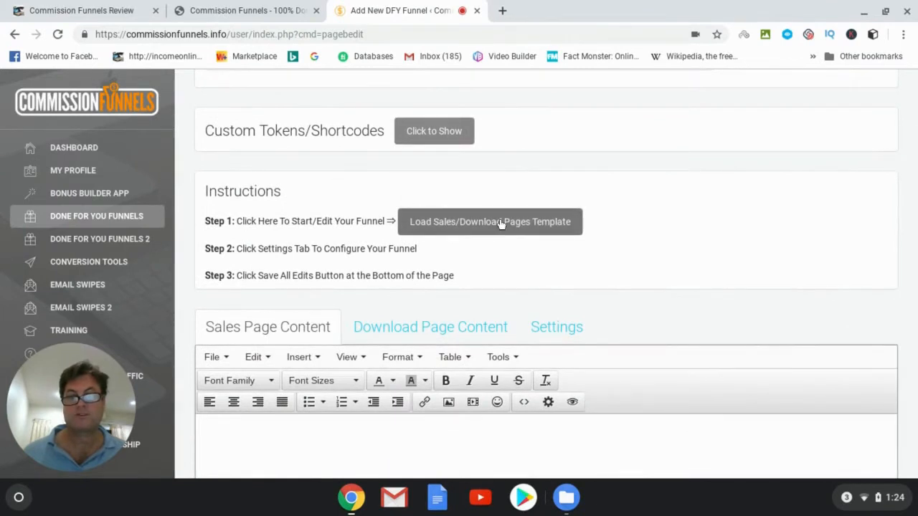
left_click(490, 221)
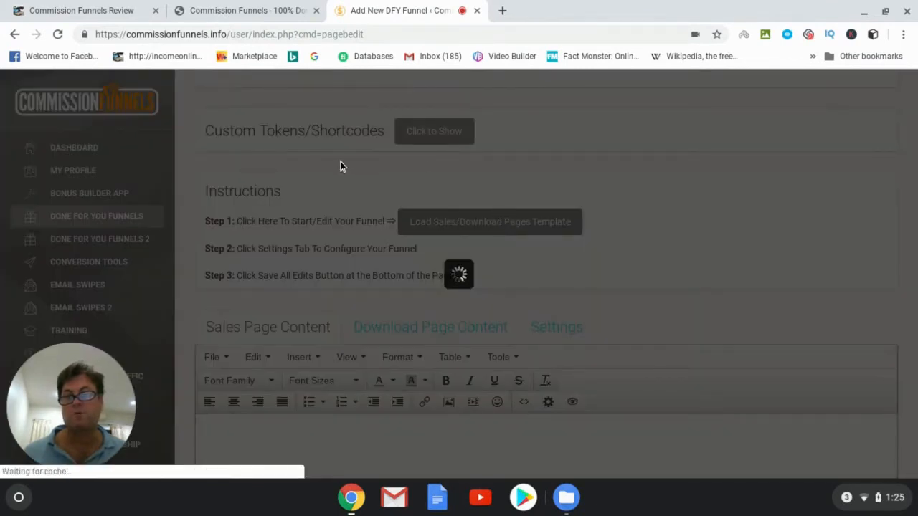
Bring up the template gallery showing Affili Stores, Blistering, Octane and Sqribble.
left_click(490, 221)
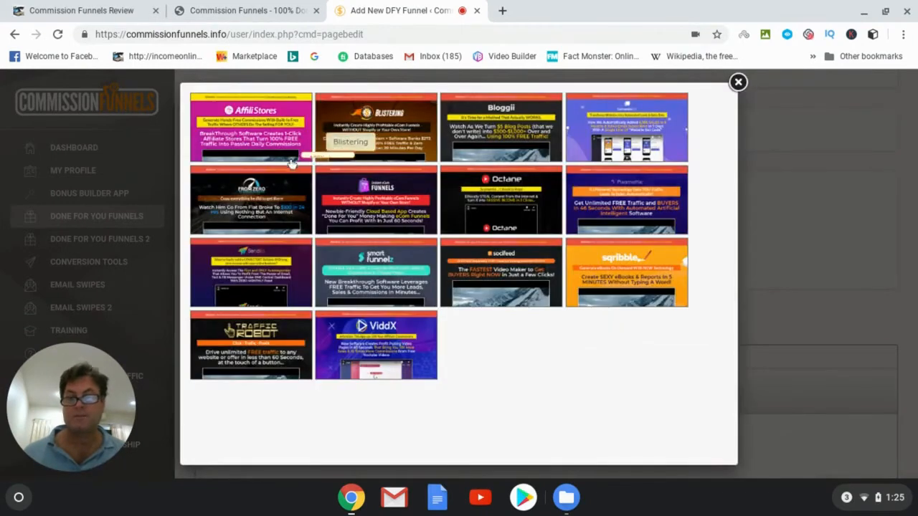
mouse_move(473, 126)
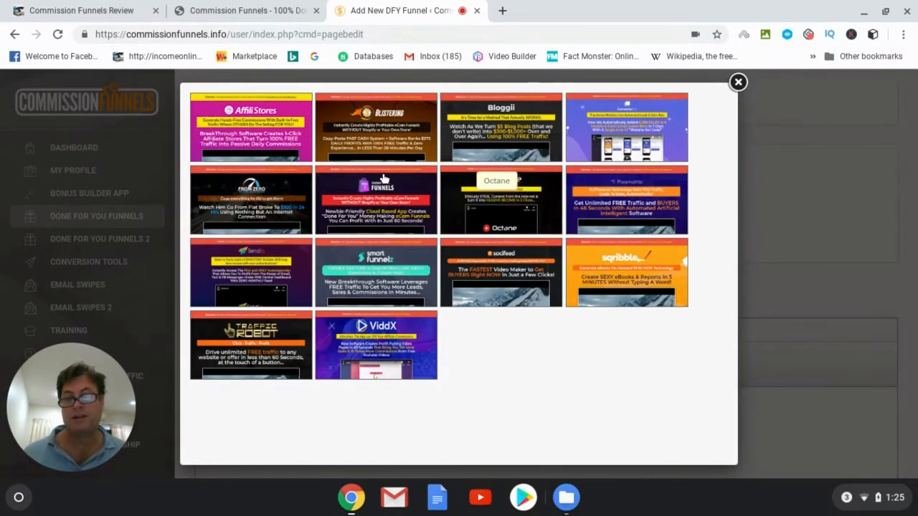
mouse_move(258, 230)
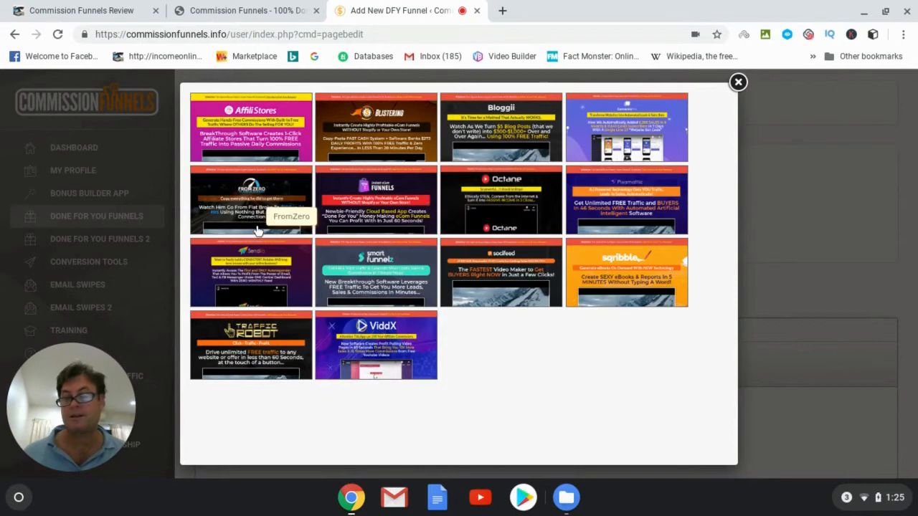
mouse_move(244, 265)
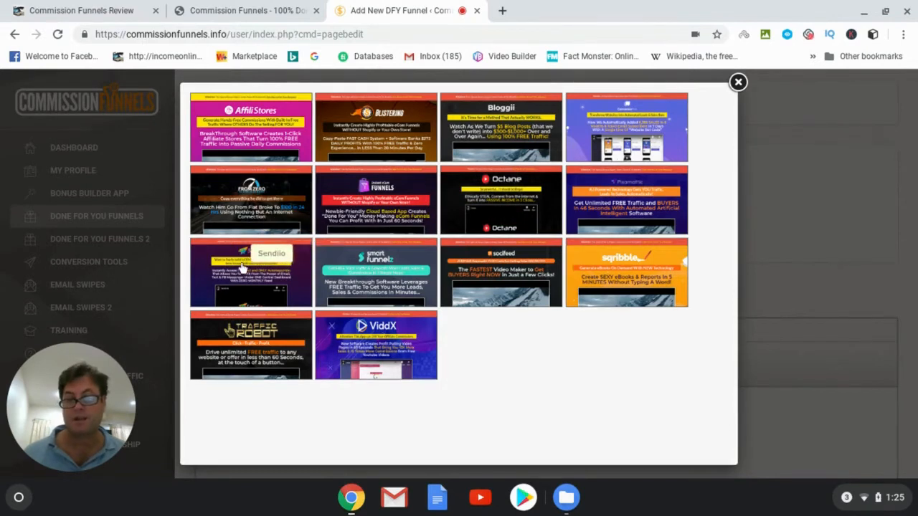
mouse_move(342, 335)
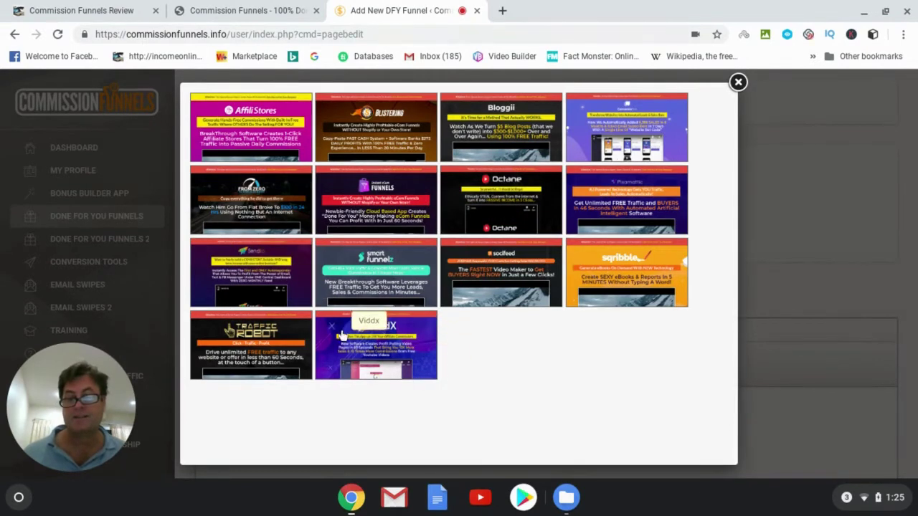
mouse_move(430, 363)
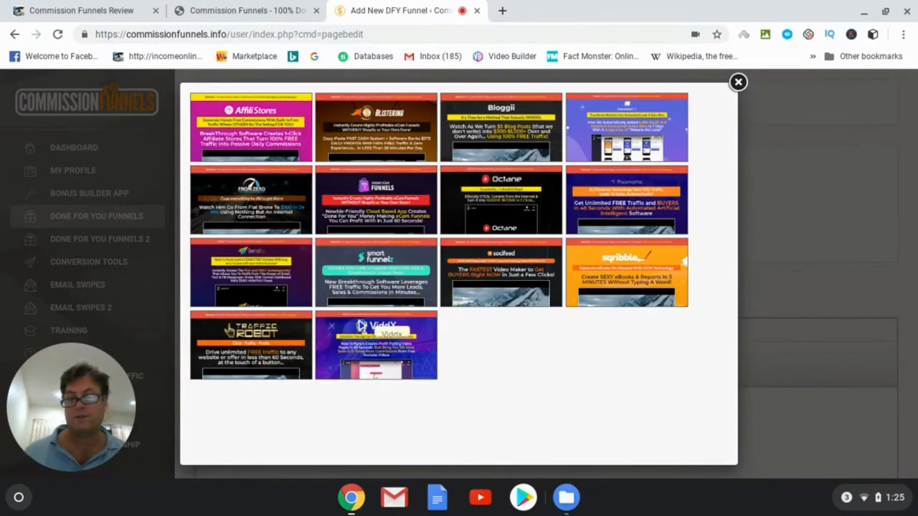
mouse_move(652, 181)
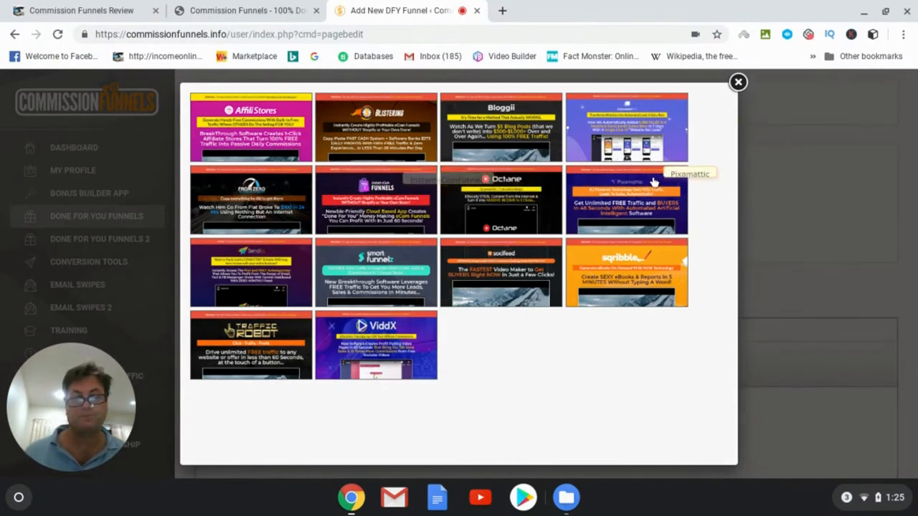
mouse_move(485, 197)
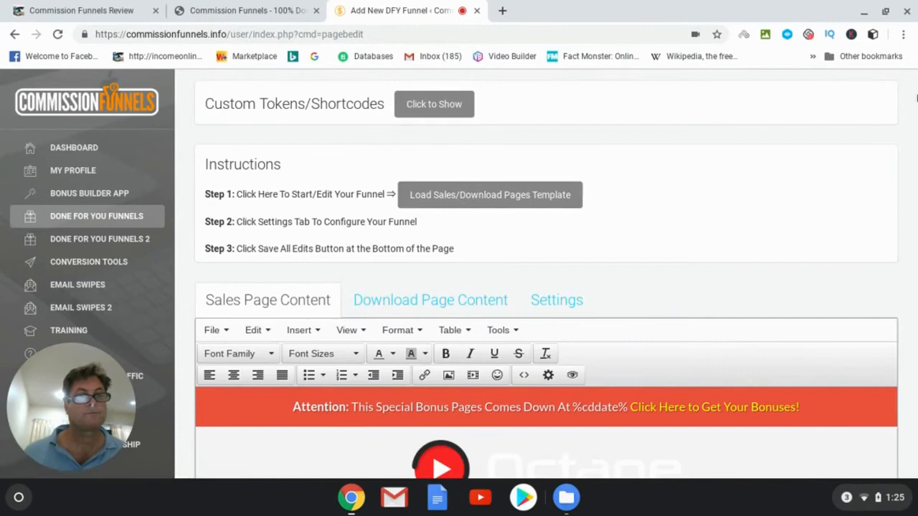
scroll("down", 3)
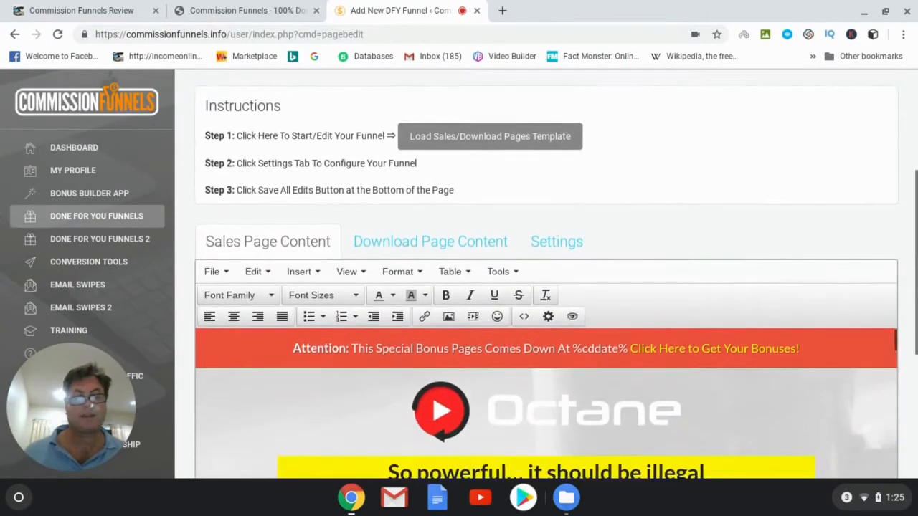
scroll("down", 3)
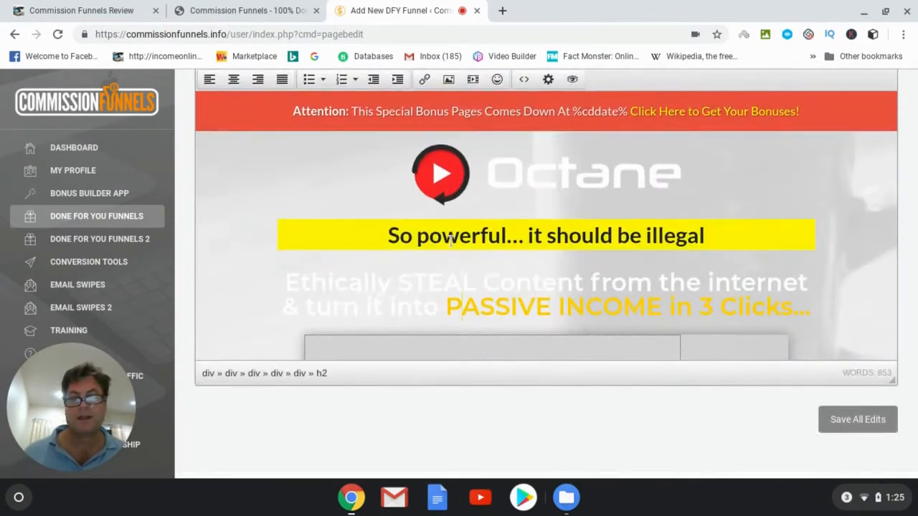
scroll("down", 3)
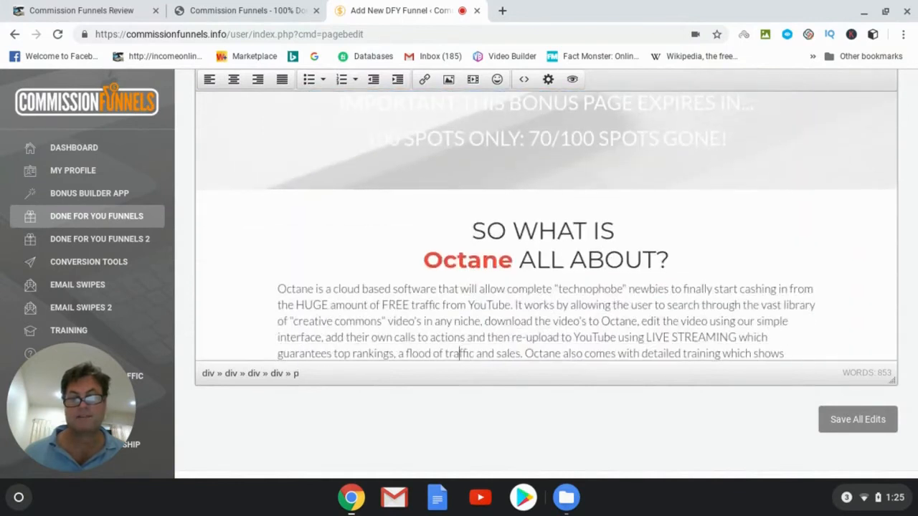
scroll("down", 3)
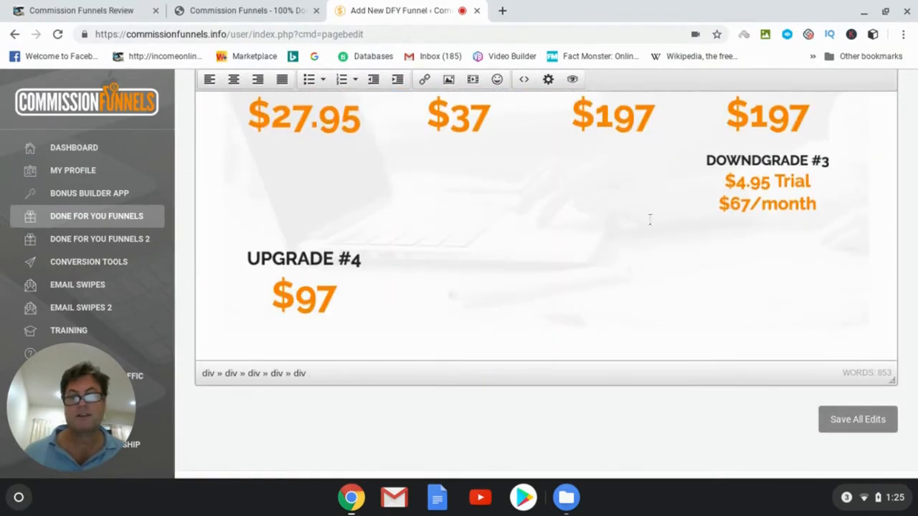
scroll("down", 3)
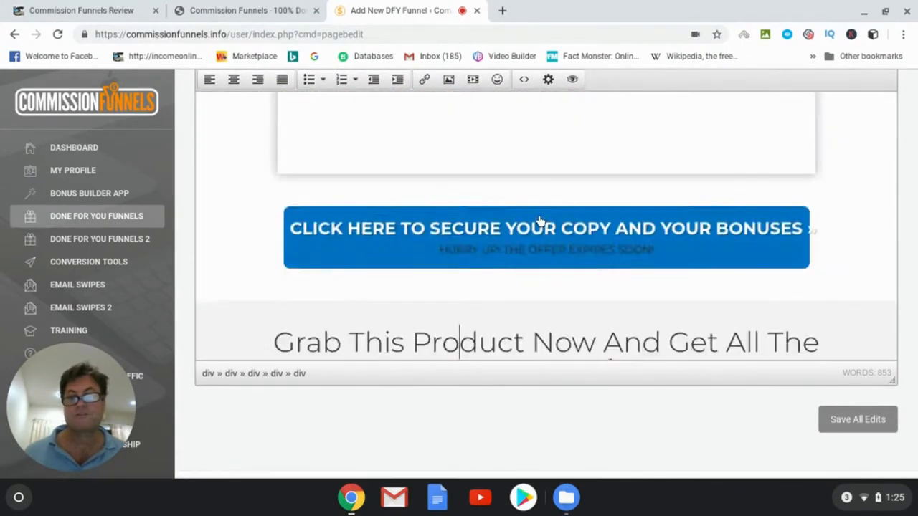
scroll("down", 3)
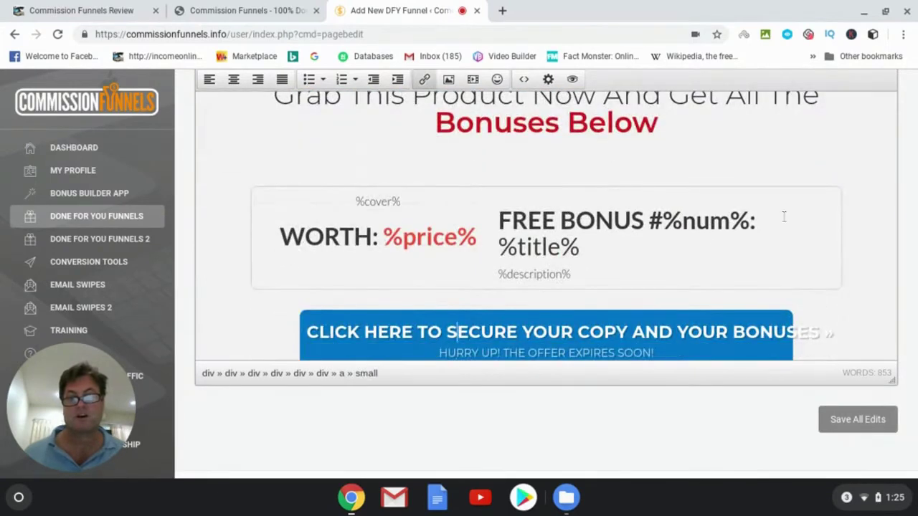
scroll("up", 3)
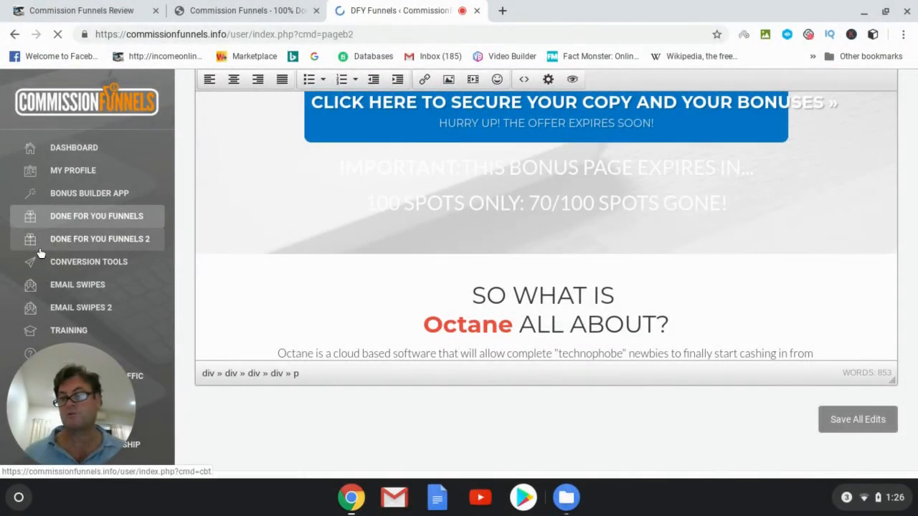
Add a new funnel under Done For You Funnels 2 and show its template gallery.
left_click(100, 239)
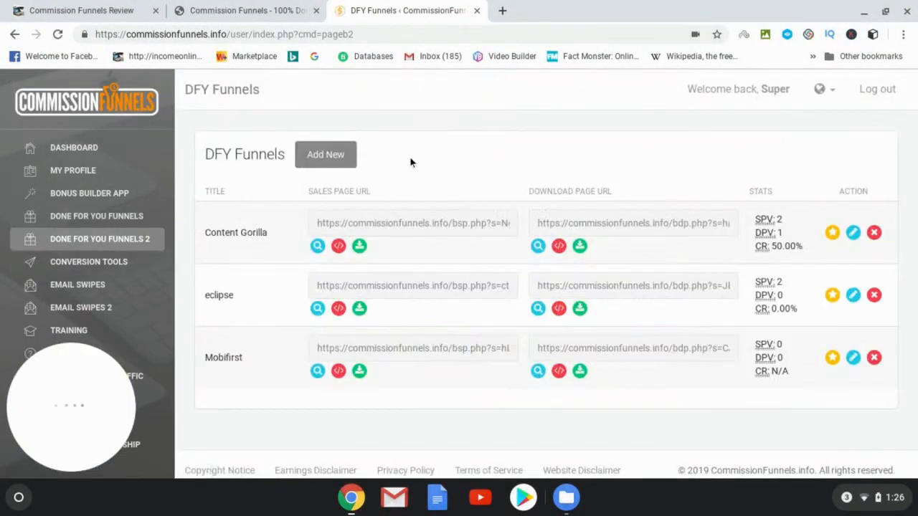
left_click(326, 154)
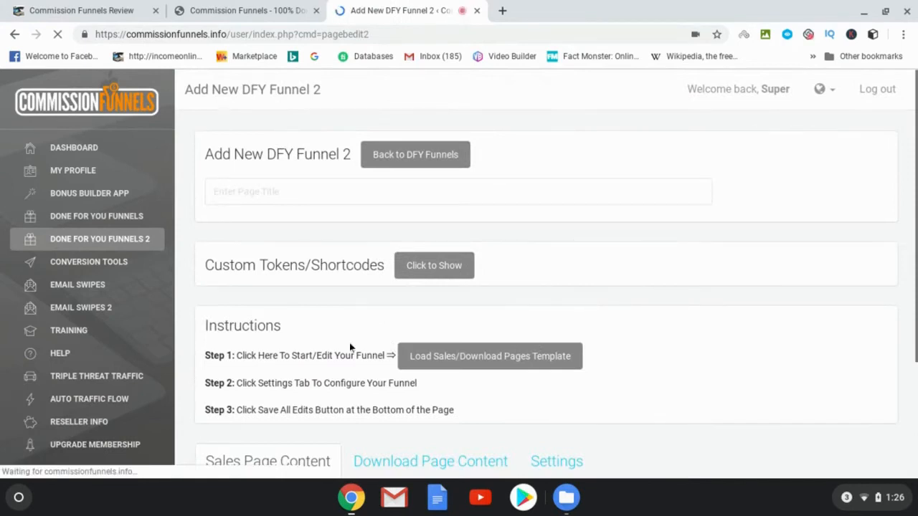
left_click(490, 356)
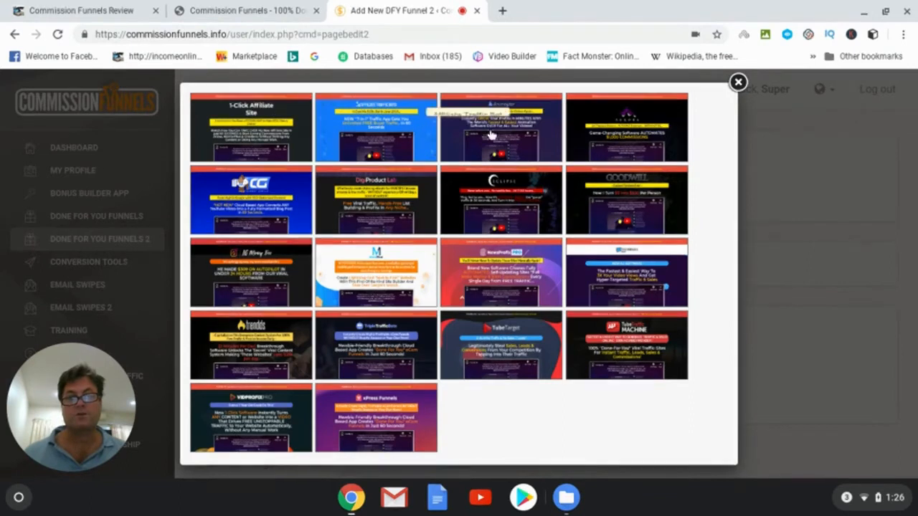
mouse_move(307, 215)
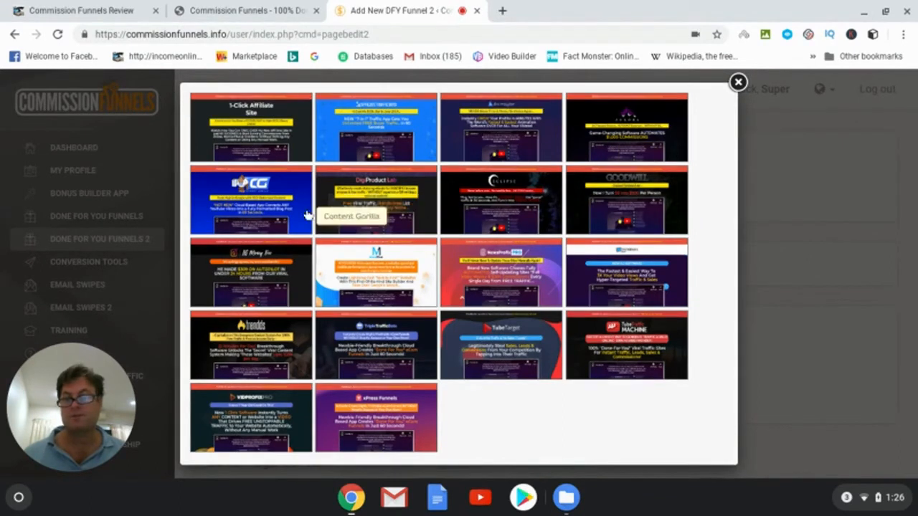
mouse_move(239, 299)
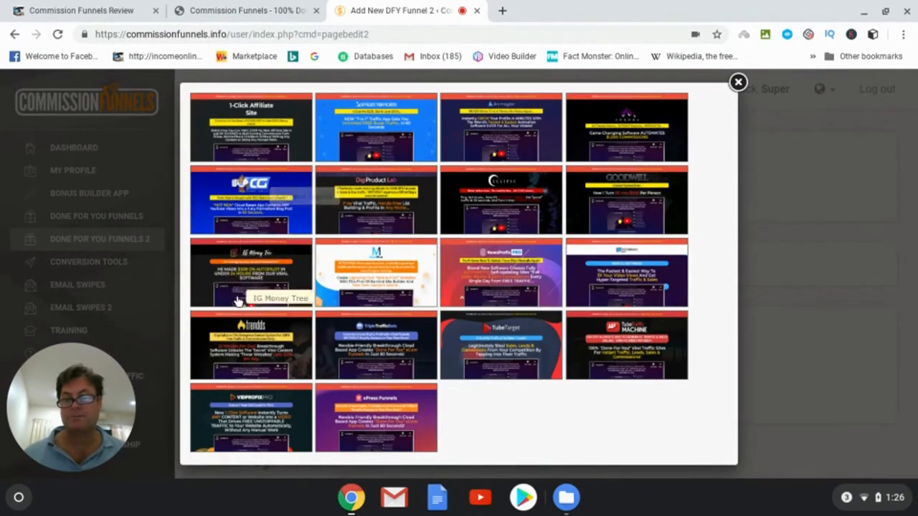
mouse_move(230, 241)
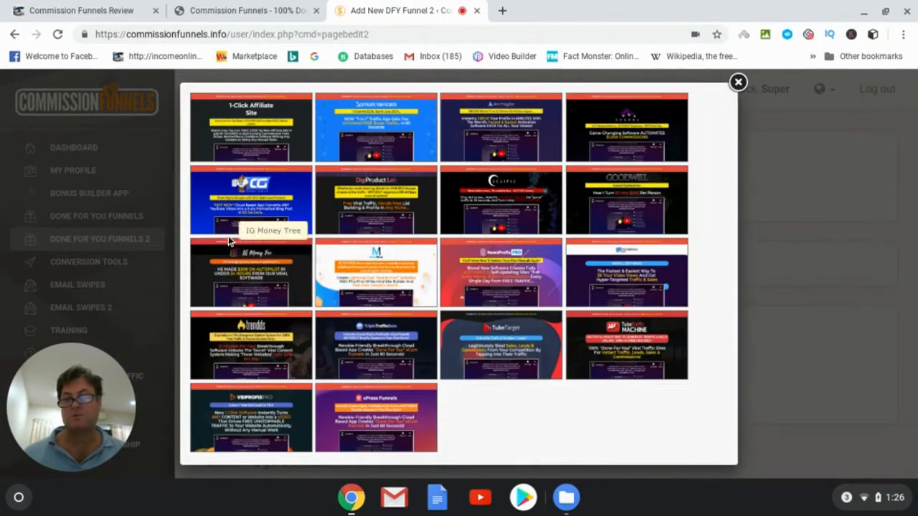
mouse_move(241, 277)
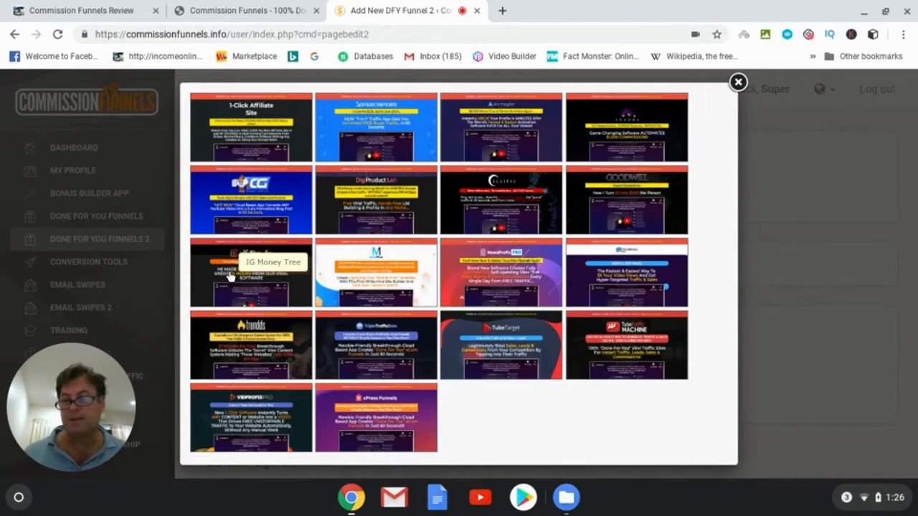
mouse_move(251, 287)
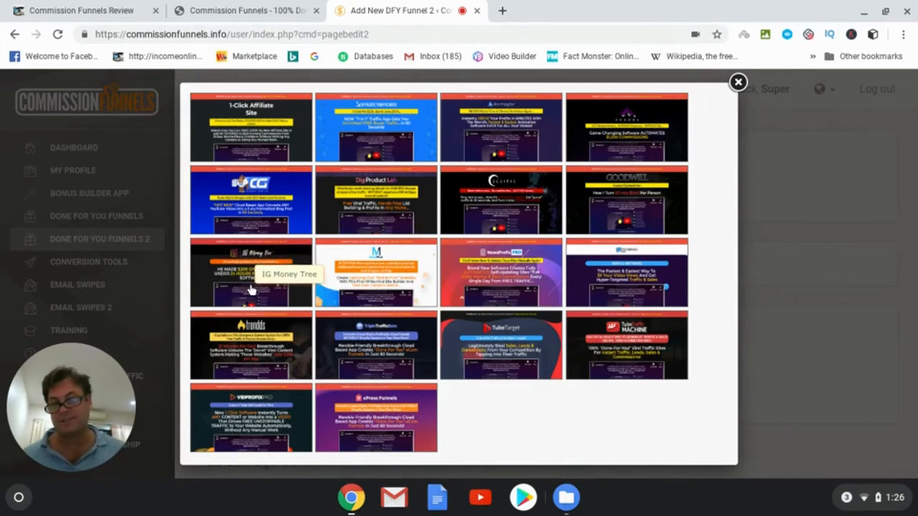
mouse_move(272, 280)
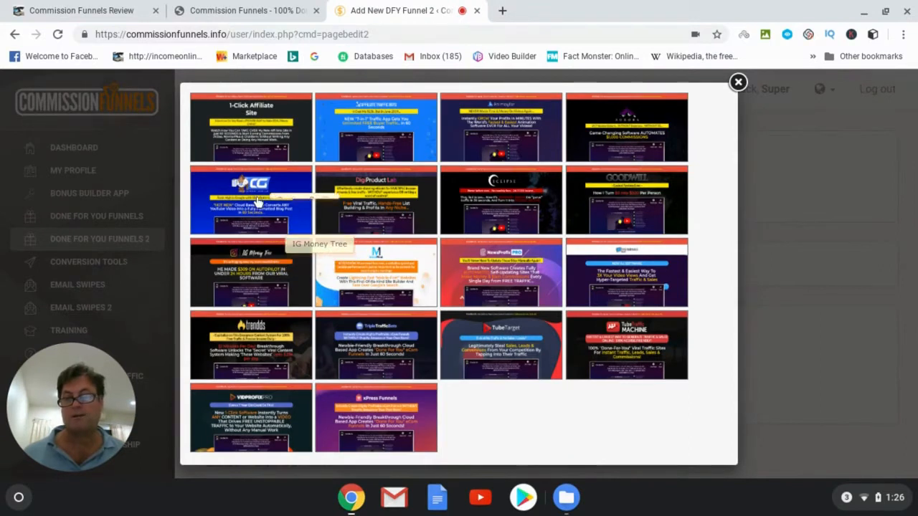
mouse_move(598, 130)
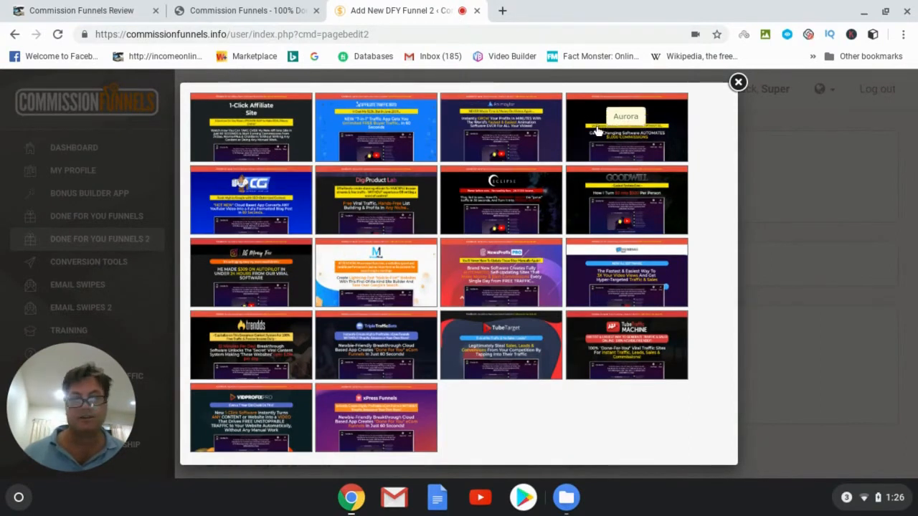
mouse_move(639, 198)
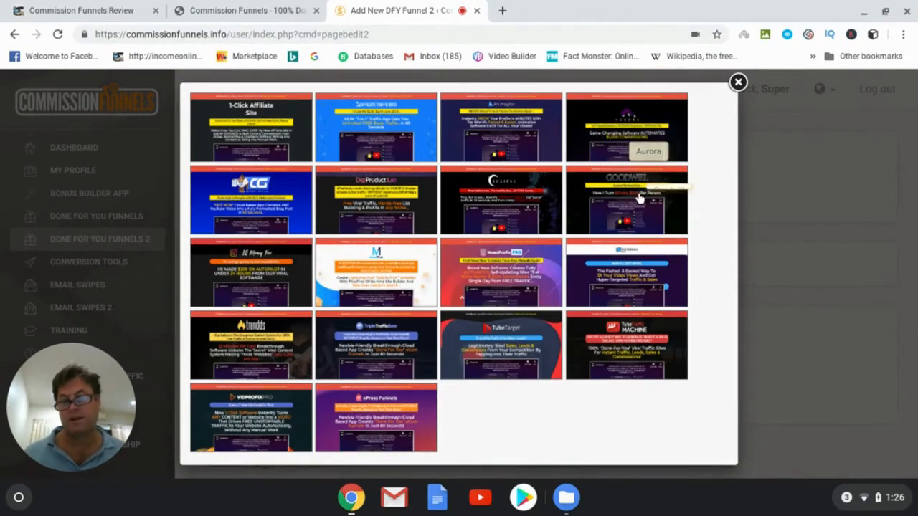
mouse_move(645, 214)
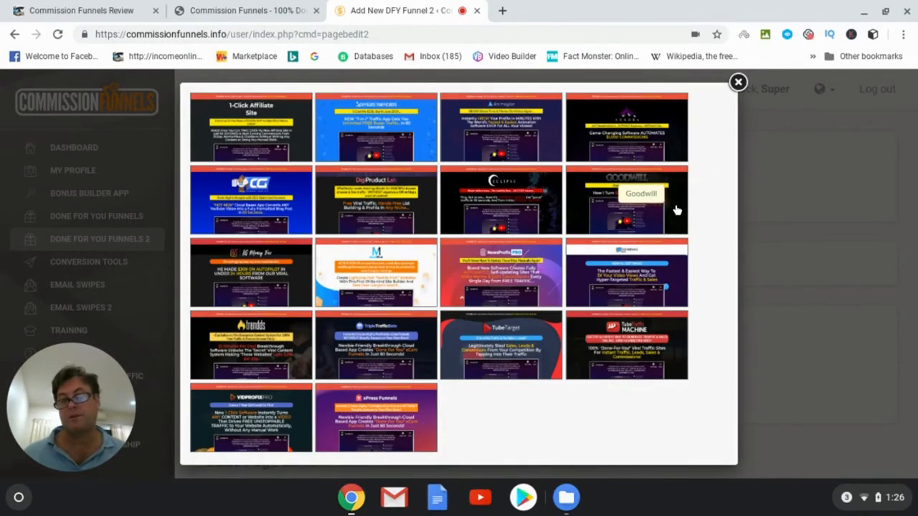
mouse_move(678, 215)
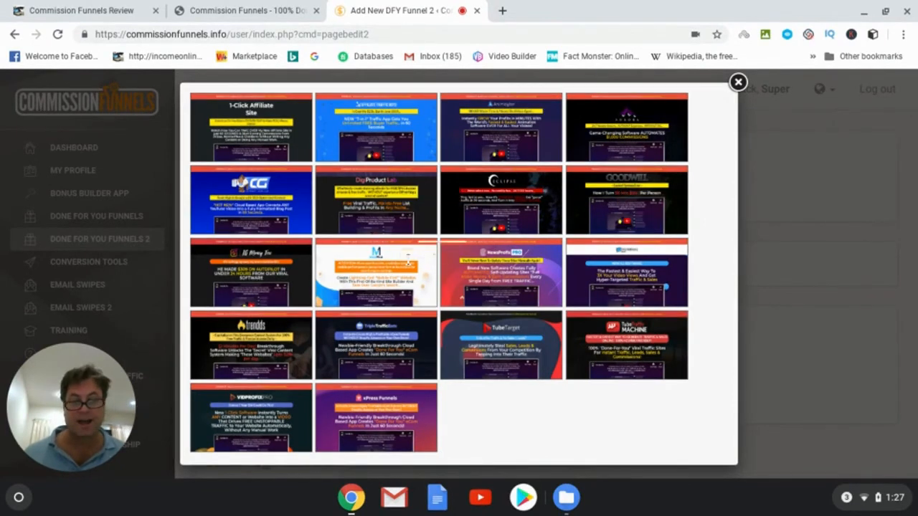
mouse_move(477, 290)
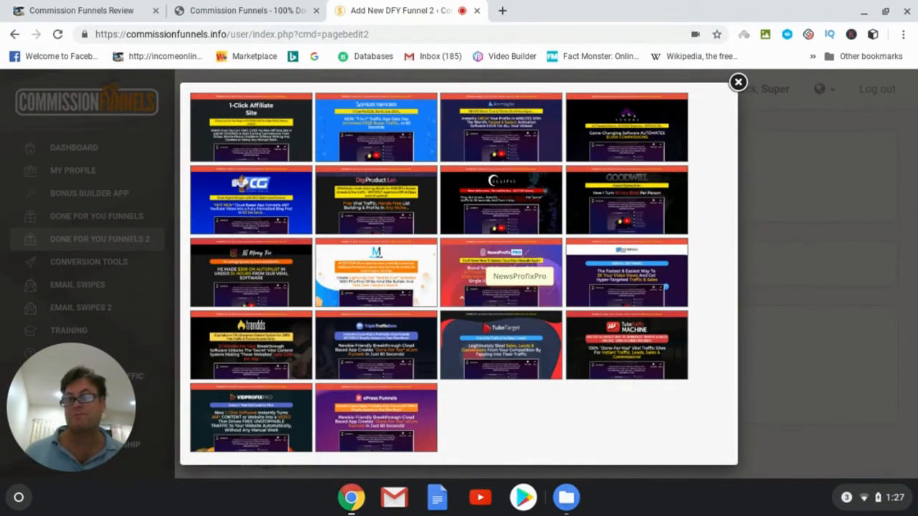
mouse_move(518, 280)
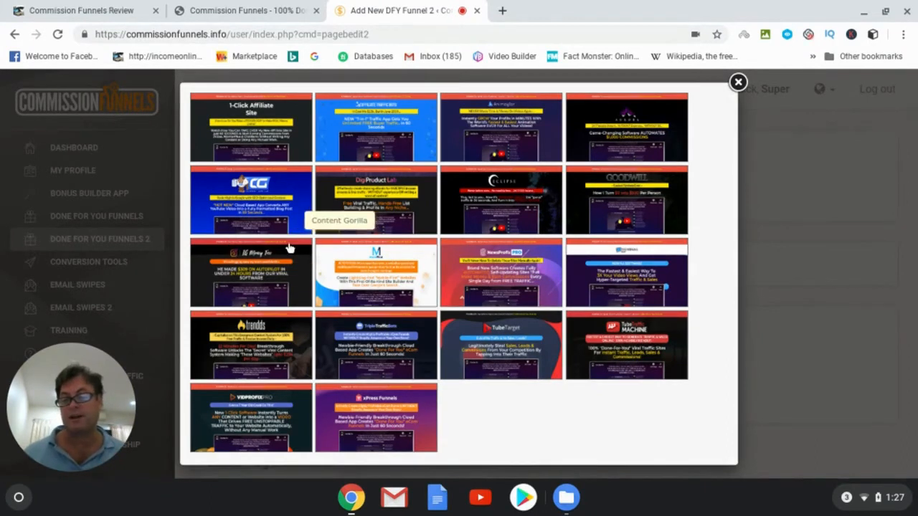
mouse_move(645, 352)
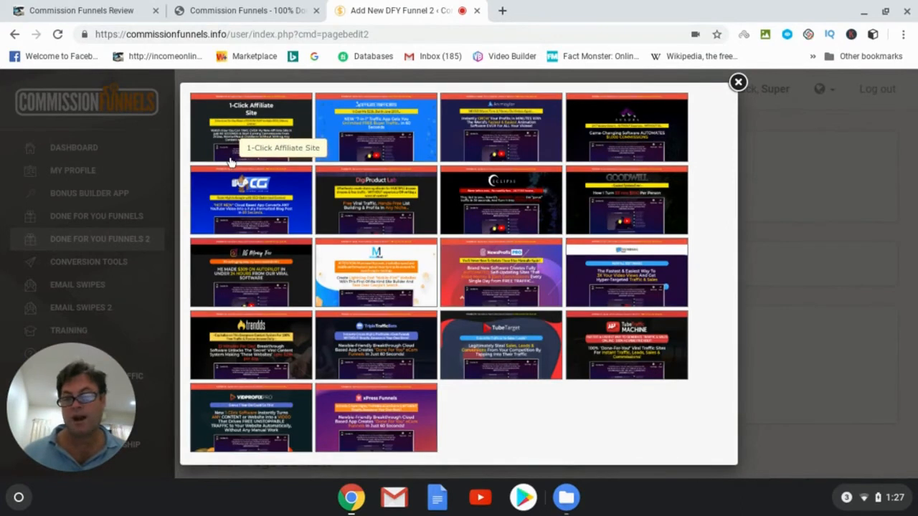
mouse_move(282, 149)
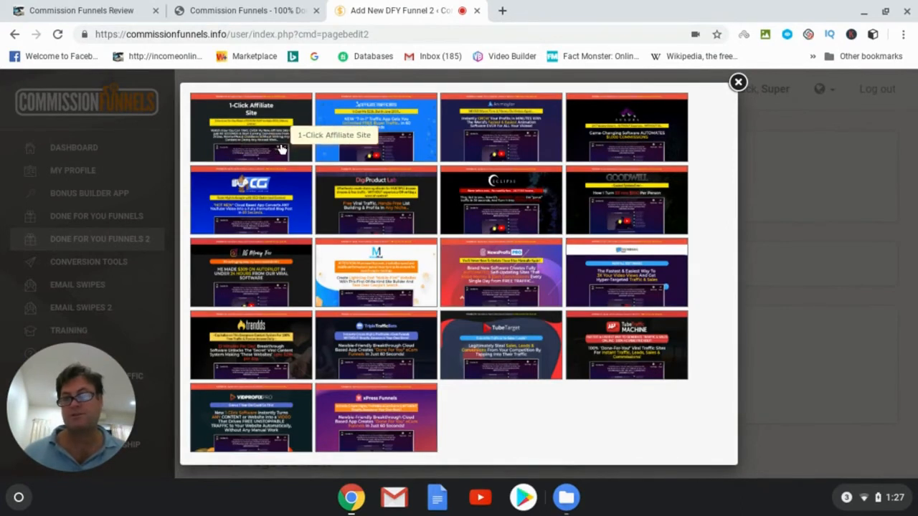
mouse_move(81, 10)
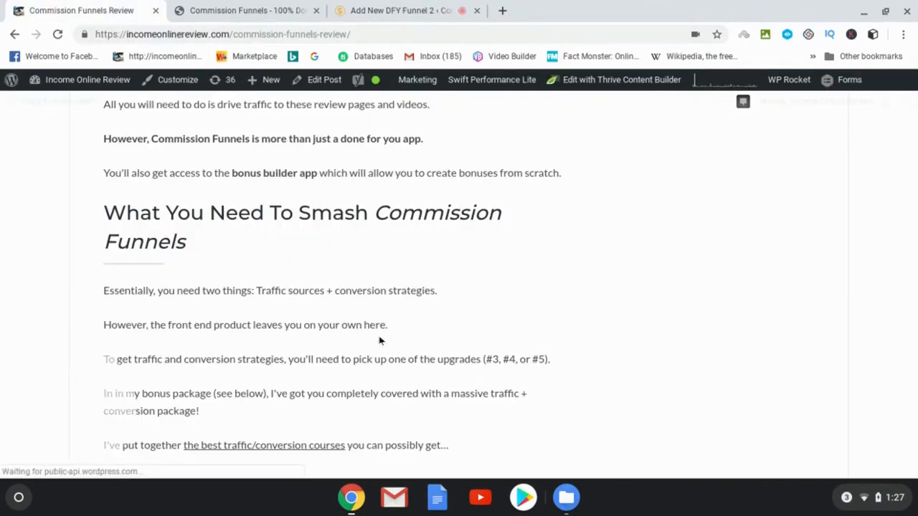
Scroll the Commission Funnels review past the OTO upgrades to the bonuses heading.
scroll("down", 3)
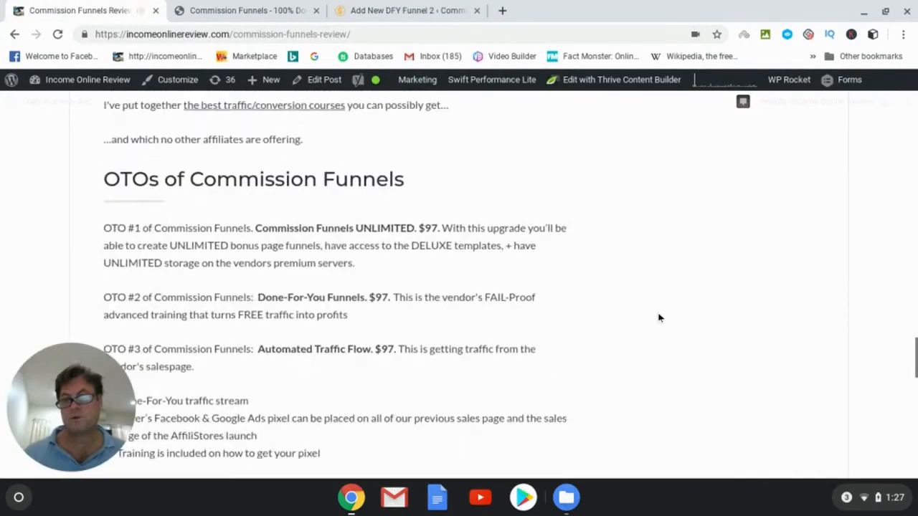
scroll("down", 3)
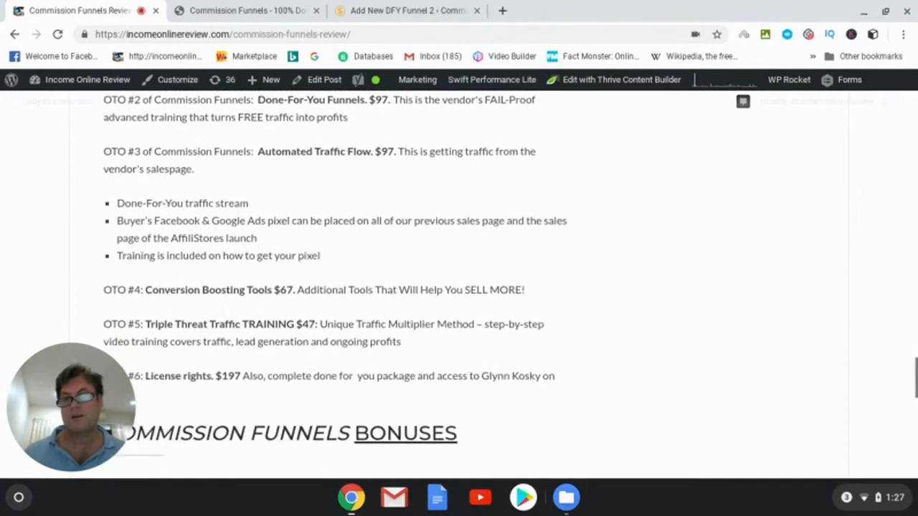
scroll("up", 3)
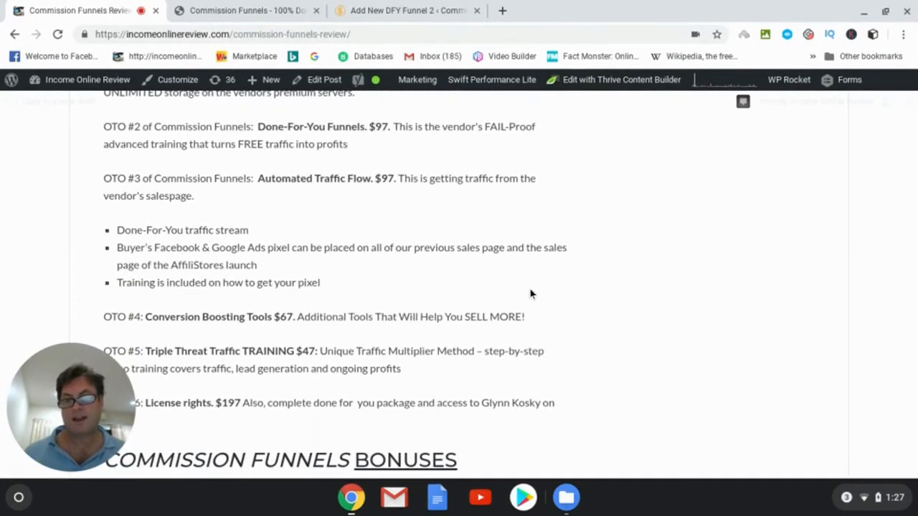
scroll("down", 3)
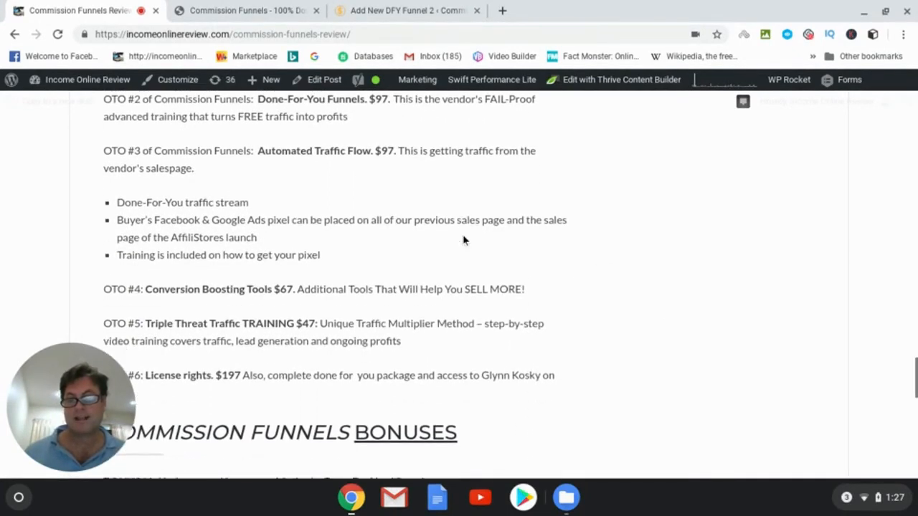
scroll("down", 3)
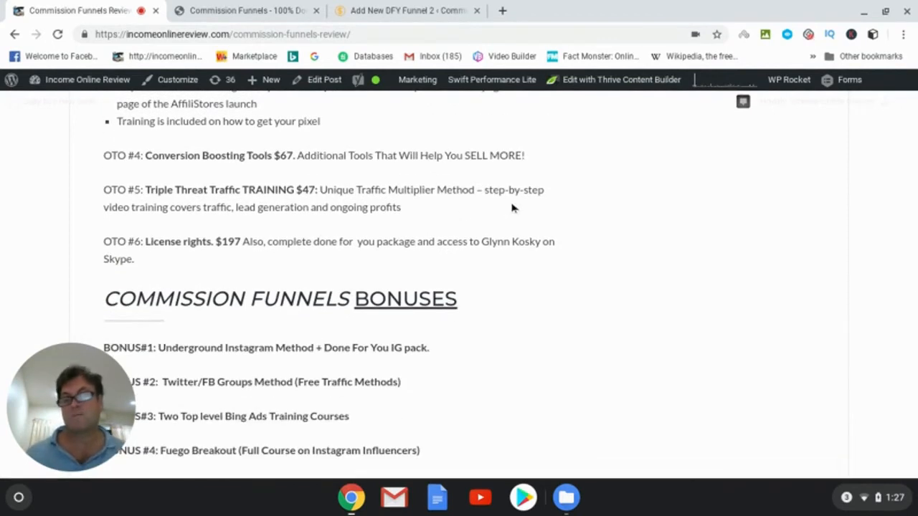
scroll("down", 3)
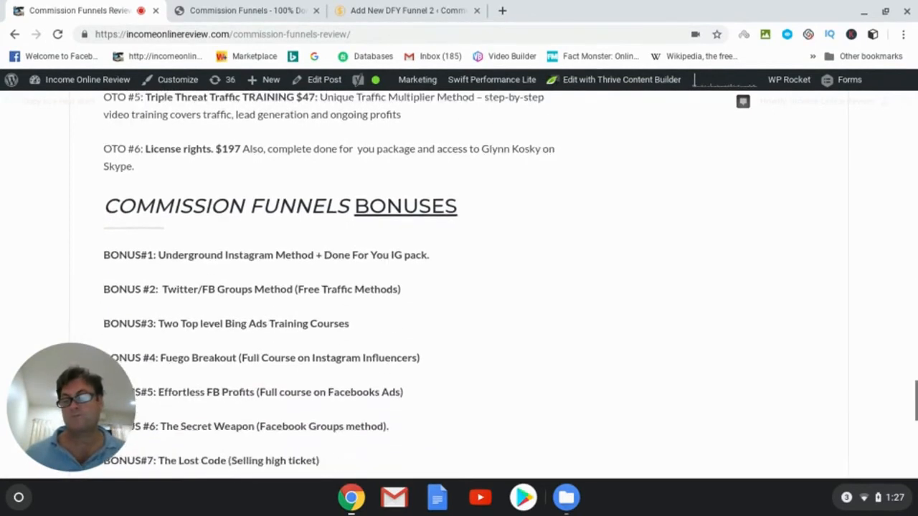
scroll("down", 3)
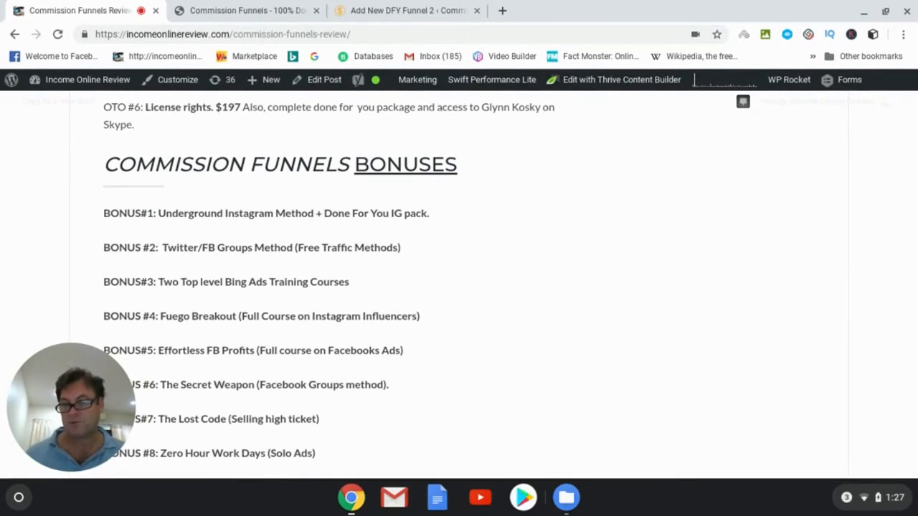
scroll("down", 3)
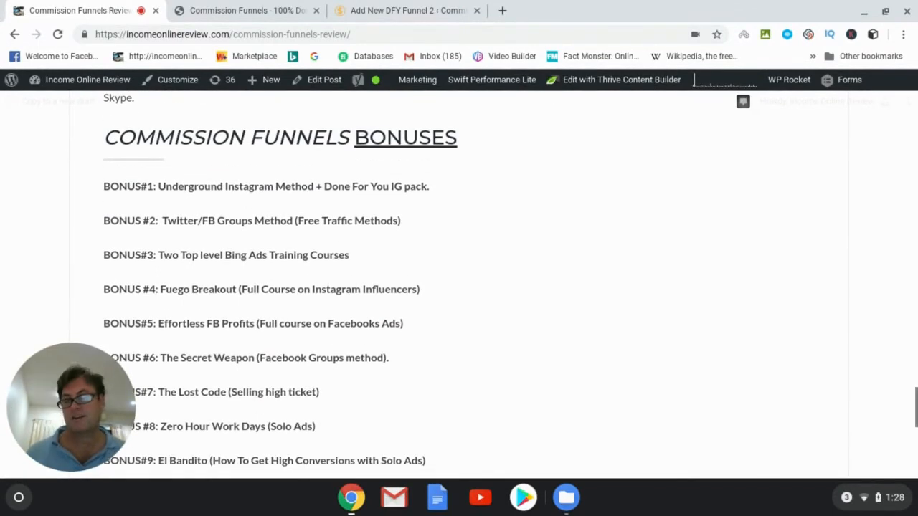
scroll("down", 3)
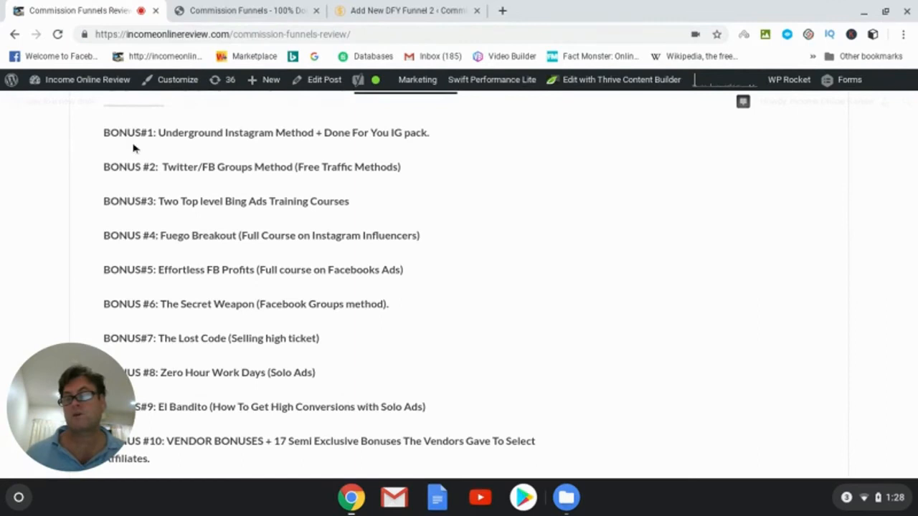
mouse_move(231, 143)
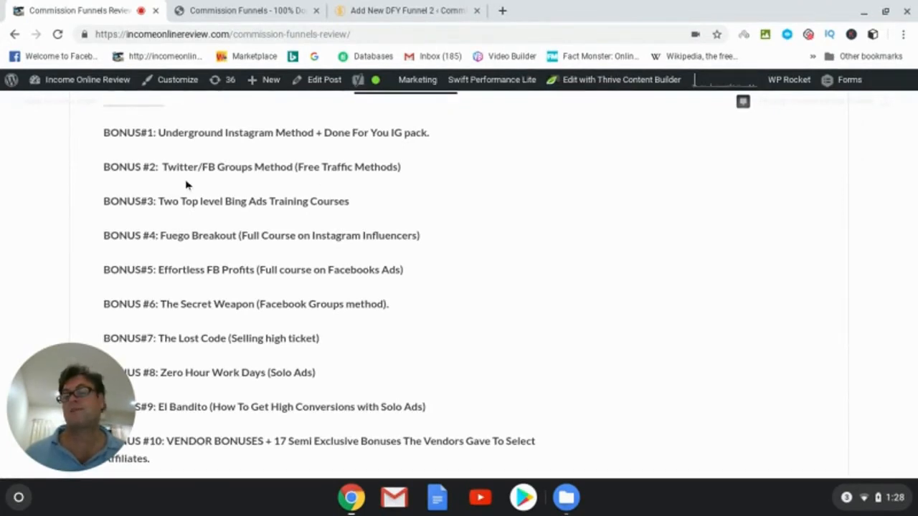
mouse_move(61, 187)
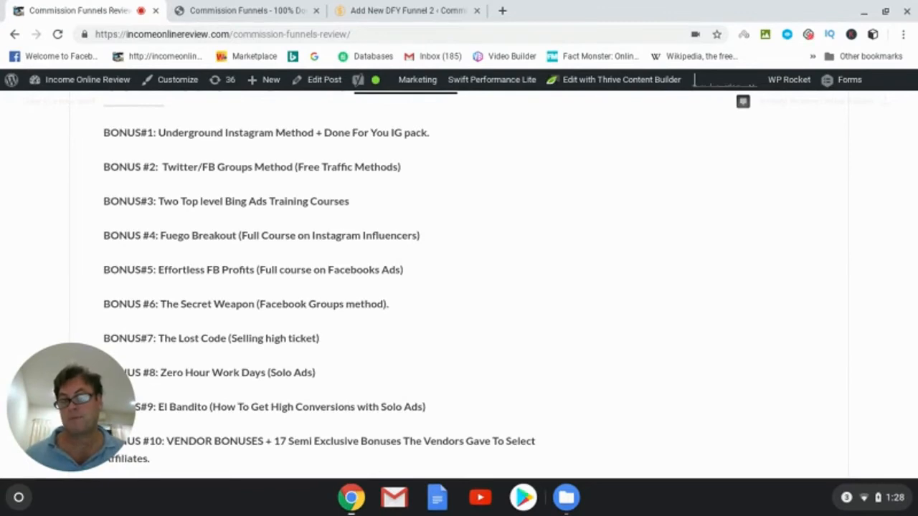
Scroll past Bonus #10 to the share buttons and Next Post link, then back up.
scroll("down", 3)
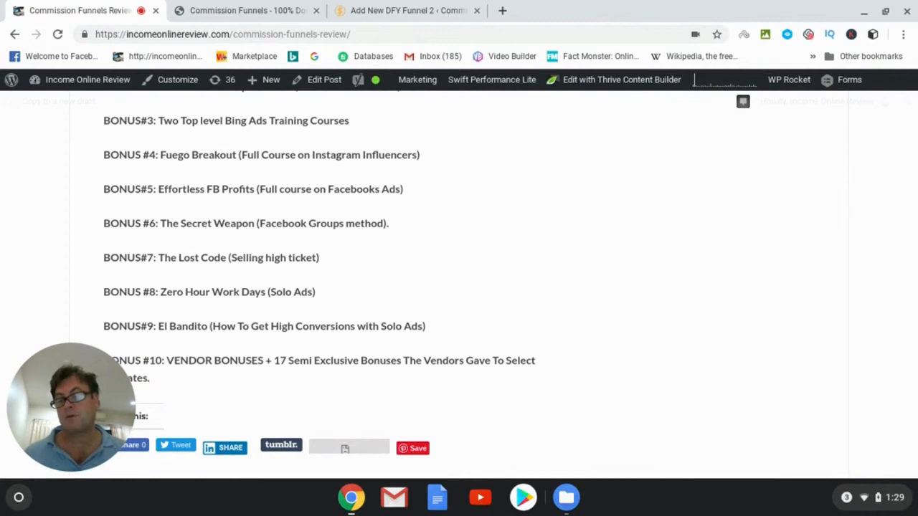
scroll("down", 3)
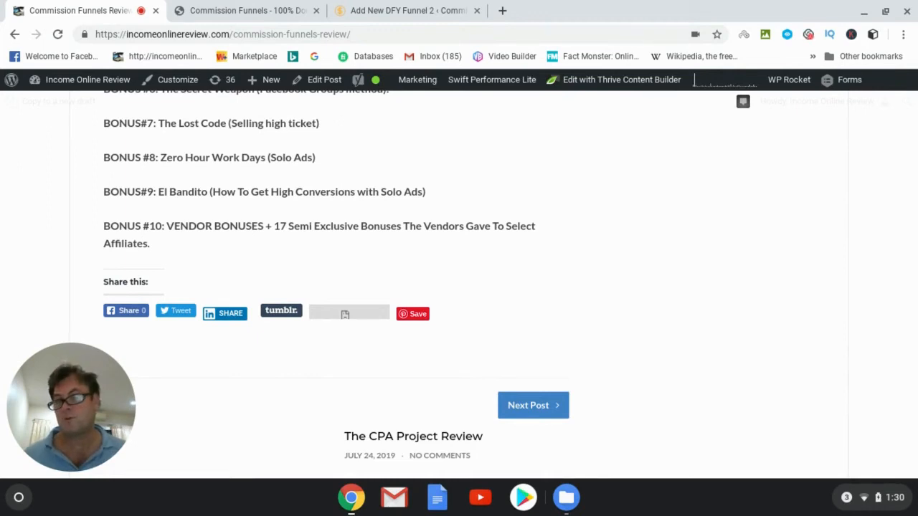
scroll("up", 3)
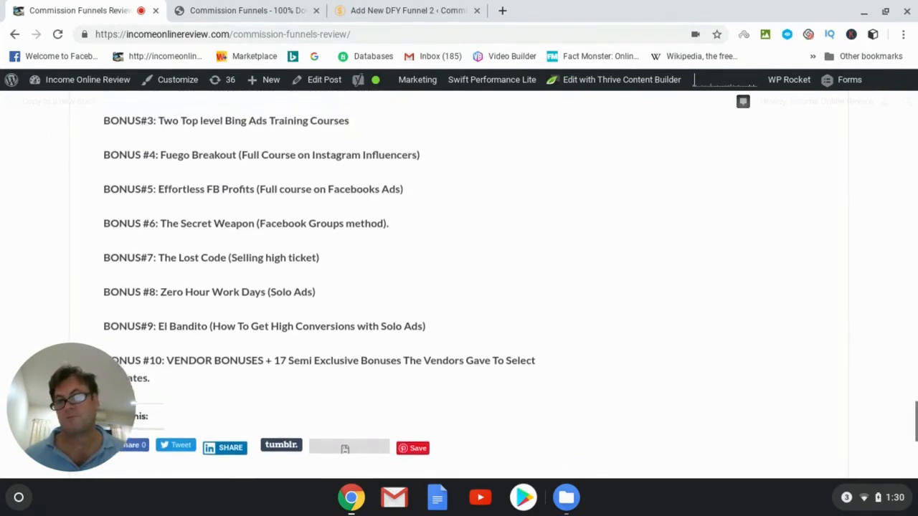
scroll("up", 3)
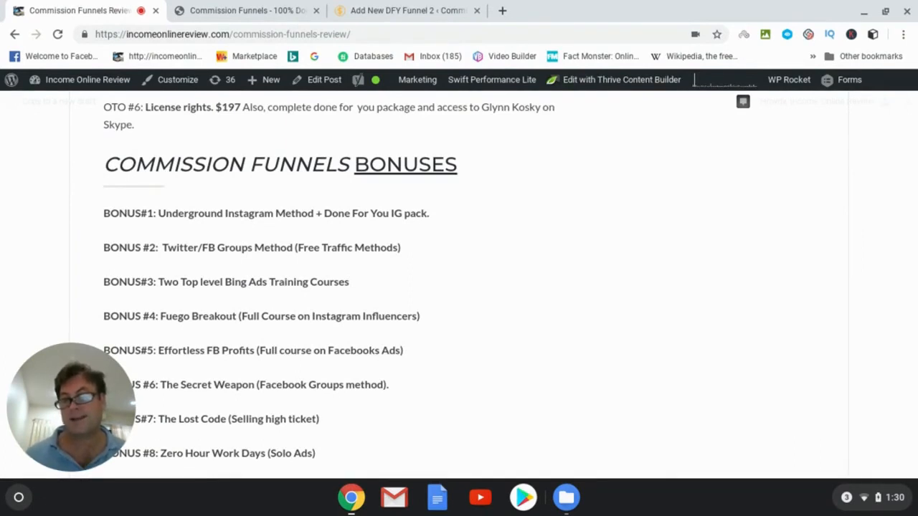
Scroll back up to the OTOs of Commission Funnels heading.
scroll("up", 3)
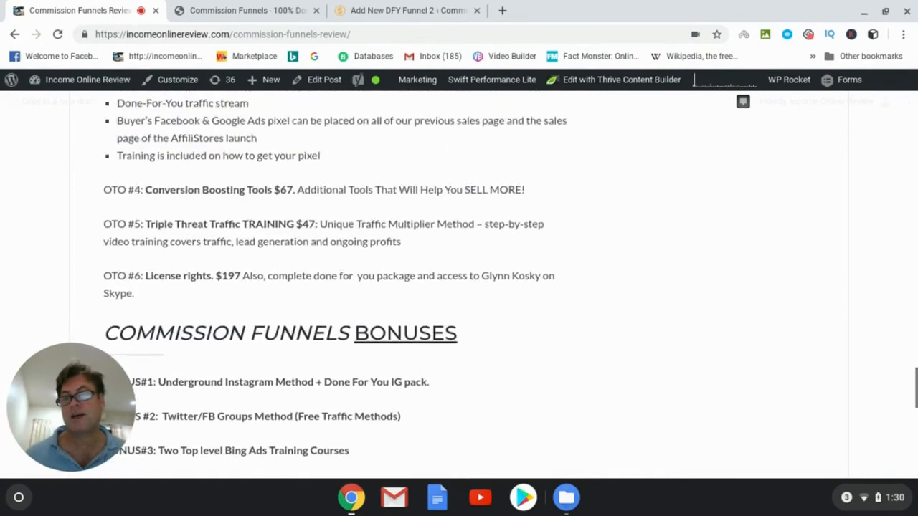
scroll("up", 3)
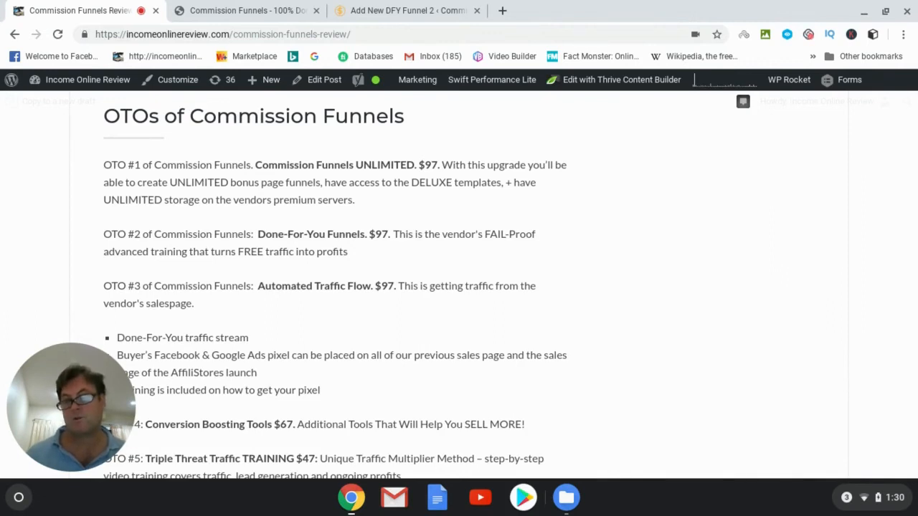
scroll("down", 3)
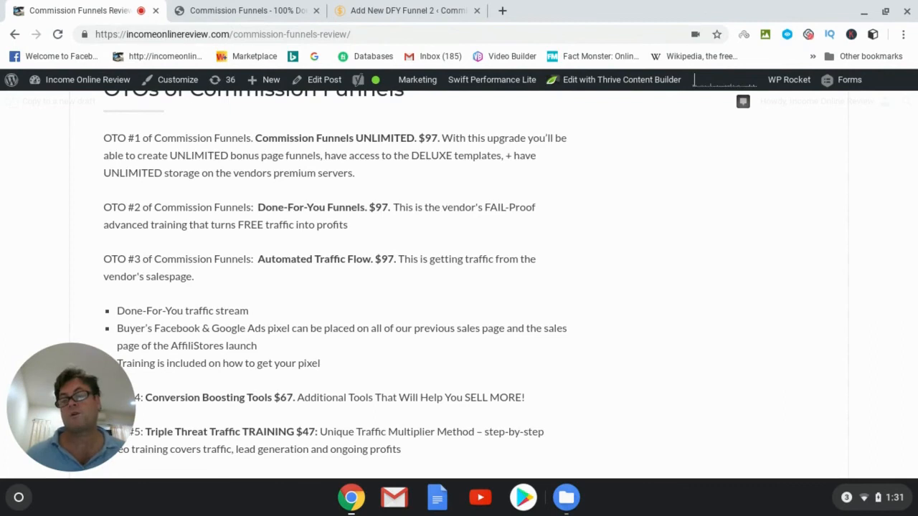
Scroll down through the OTO descriptions to the bonuses list through Bonus #7.
scroll("down", 3)
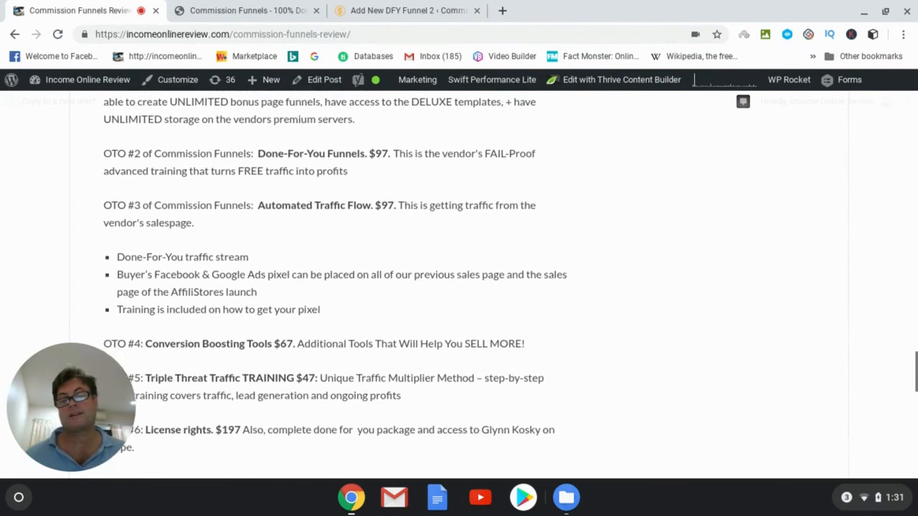
scroll("down", 3)
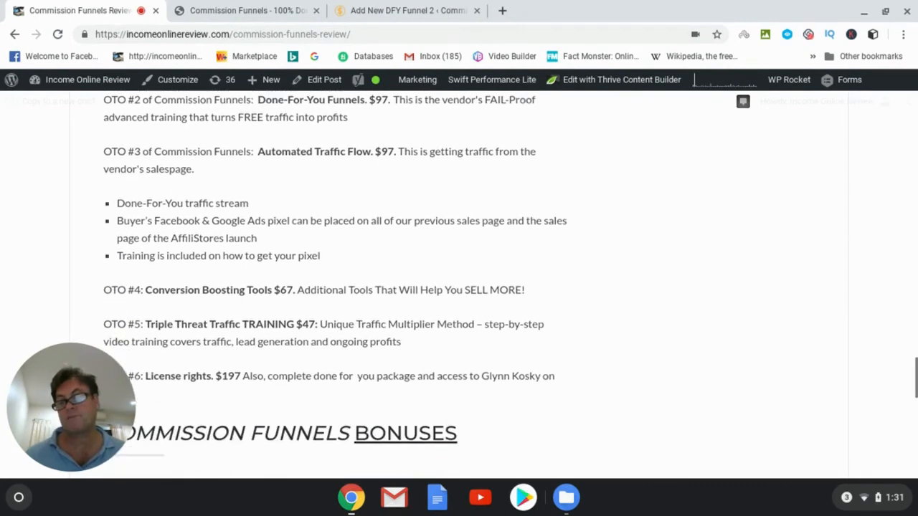
scroll("down", 3)
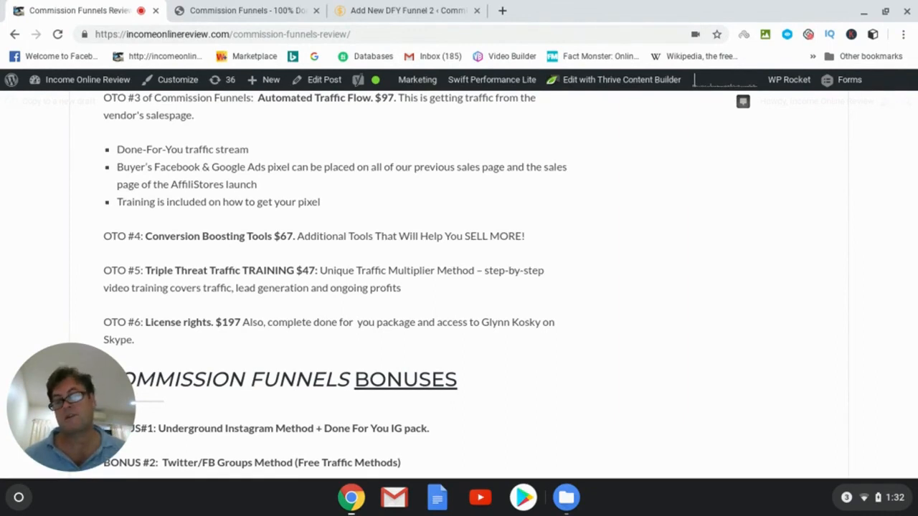
scroll("down", 3)
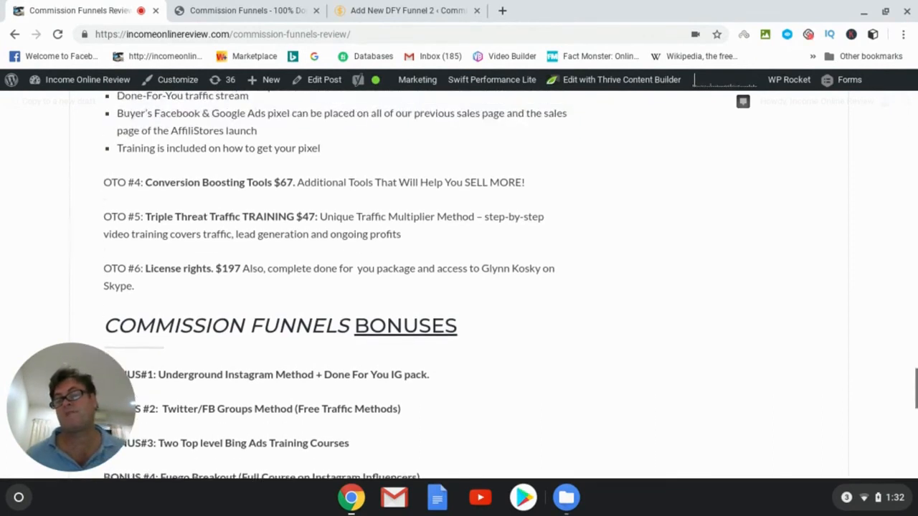
scroll("up", 3)
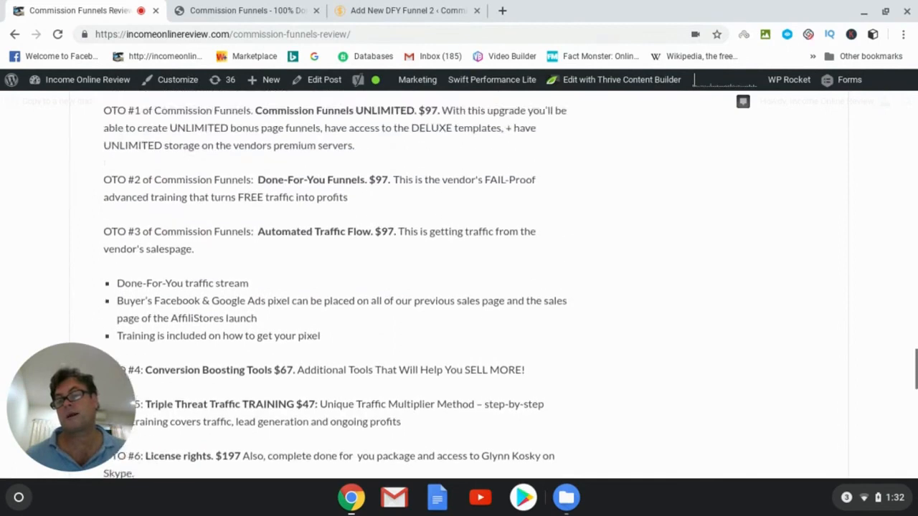
scroll("up", 3)
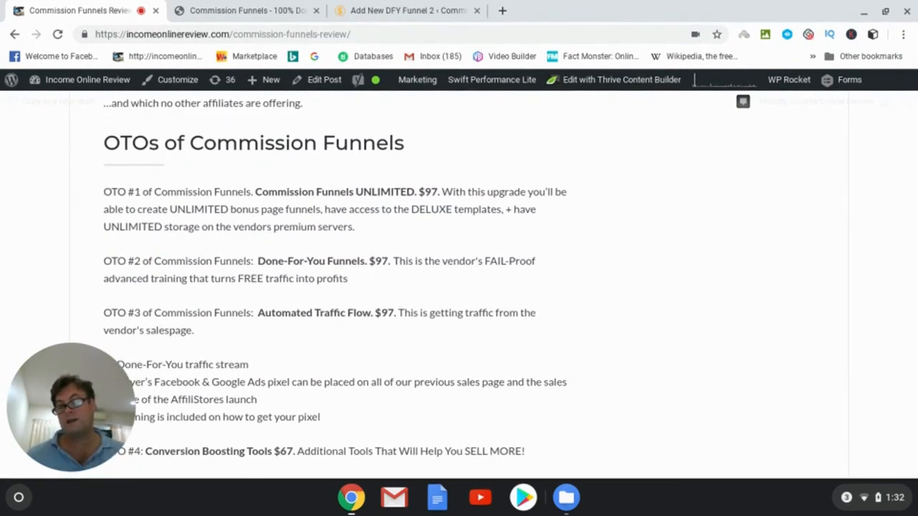
scroll("down", 3)
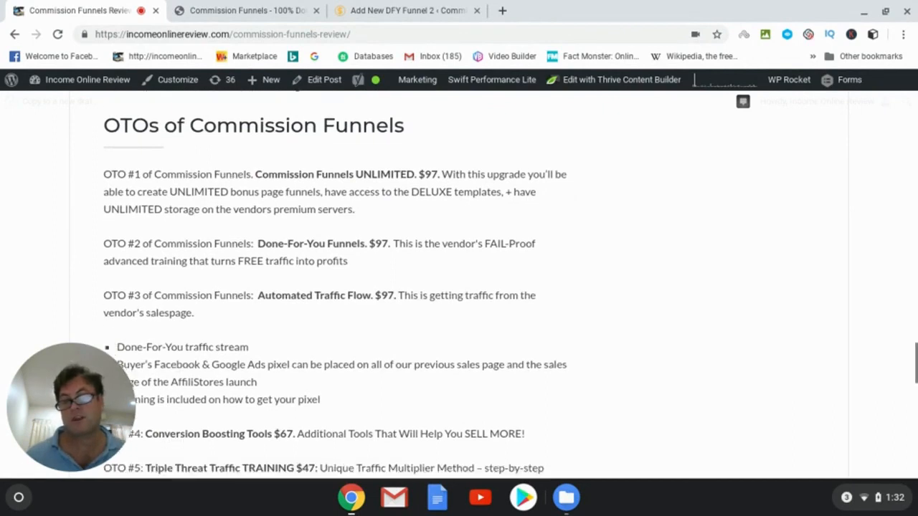
scroll("down", 3)
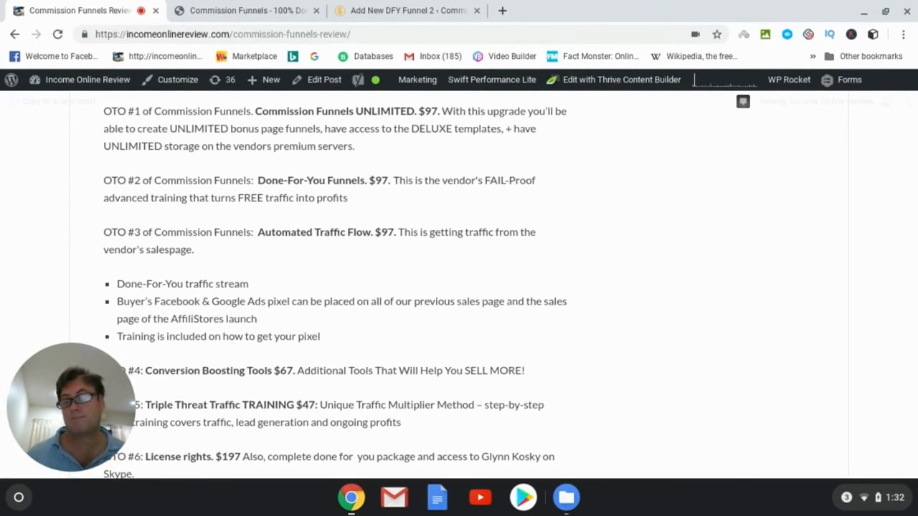
scroll("down", 3)
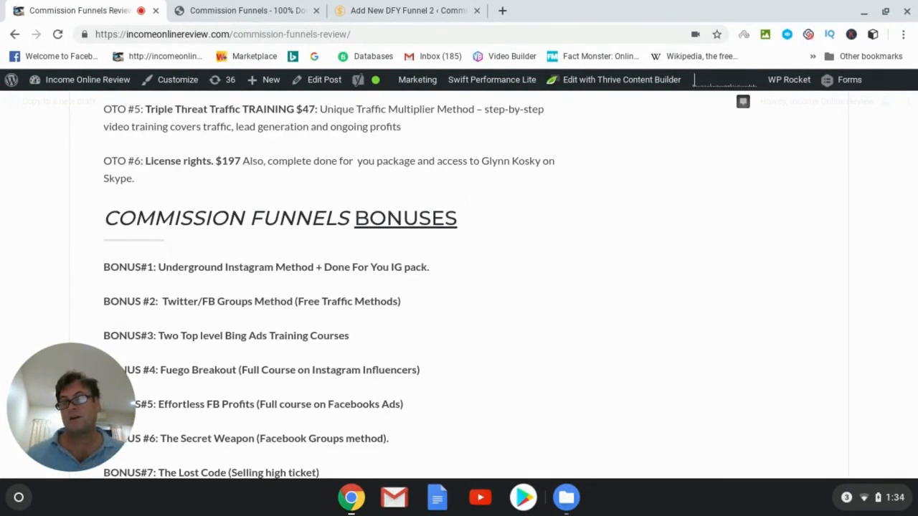